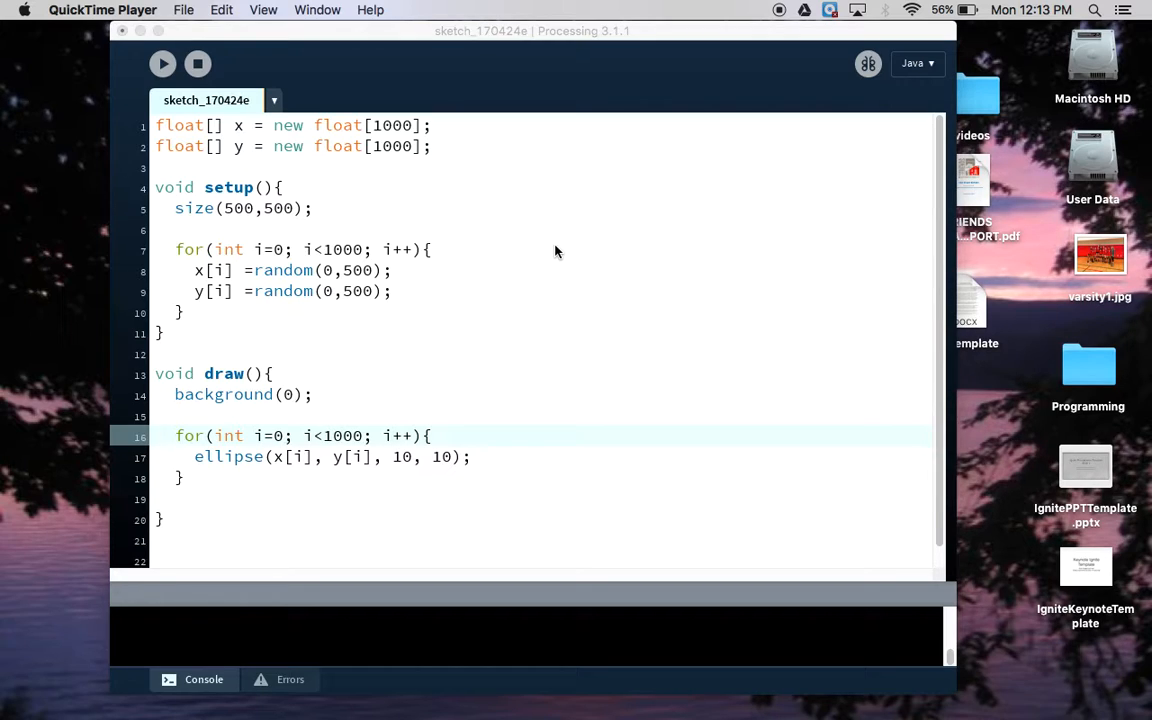
mouse_move(230, 210)
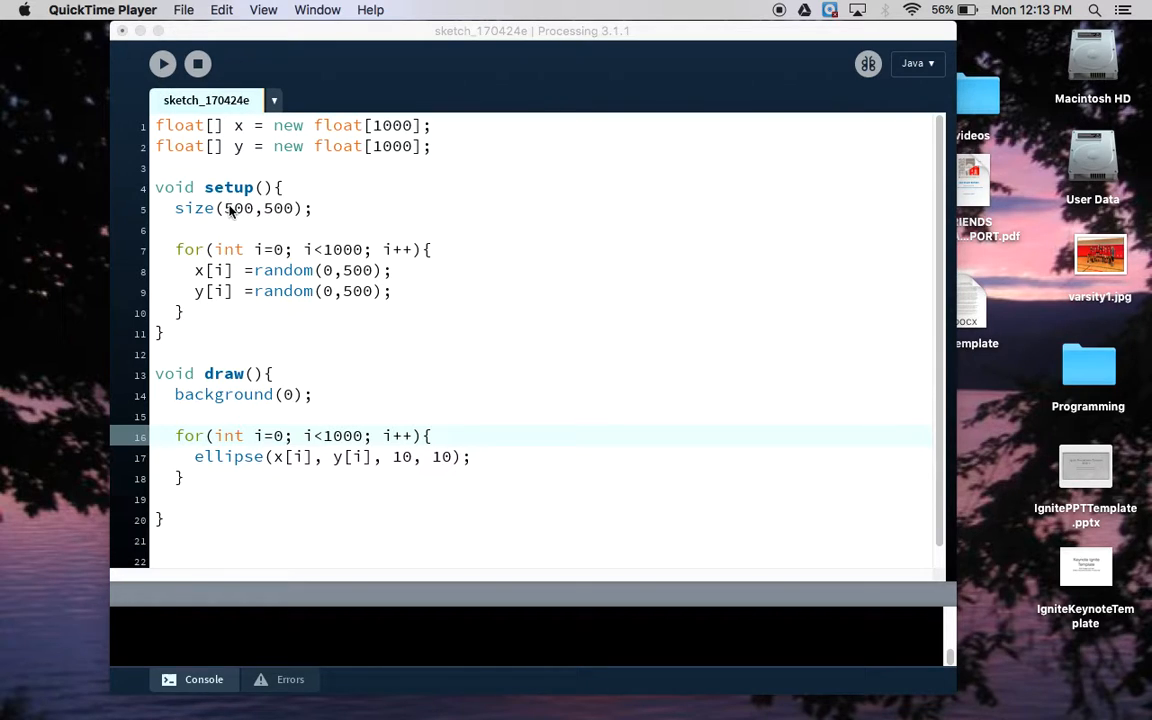
mouse_move(244, 146)
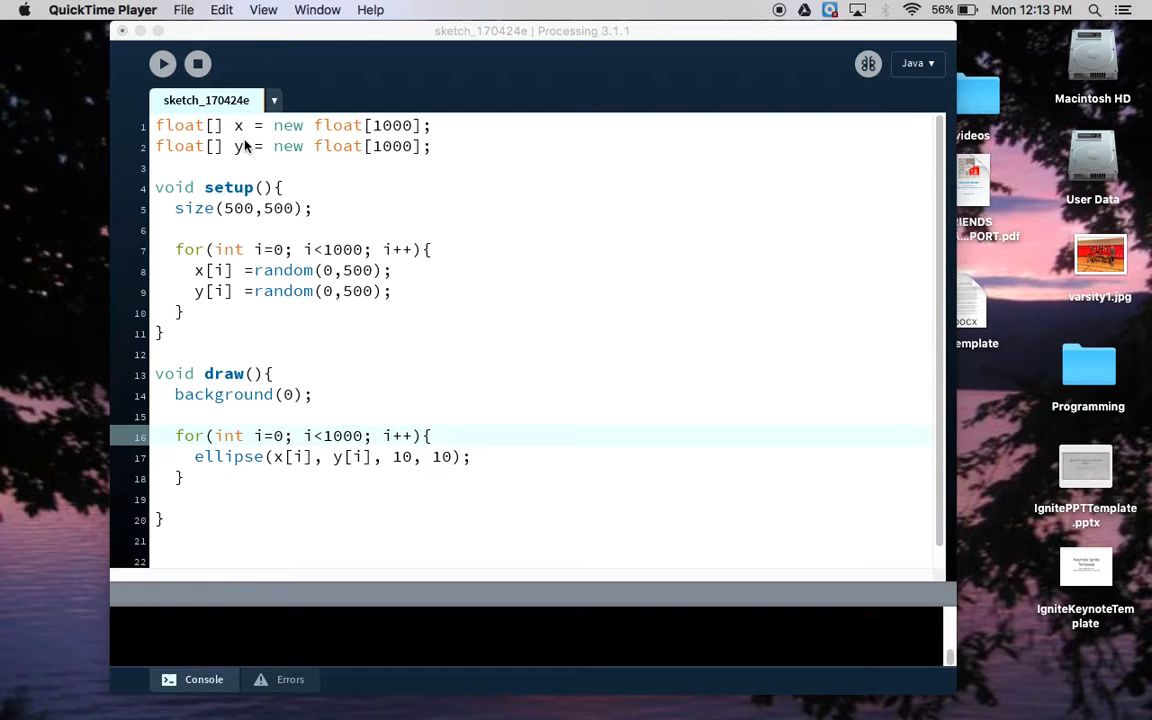
mouse_move(352, 146)
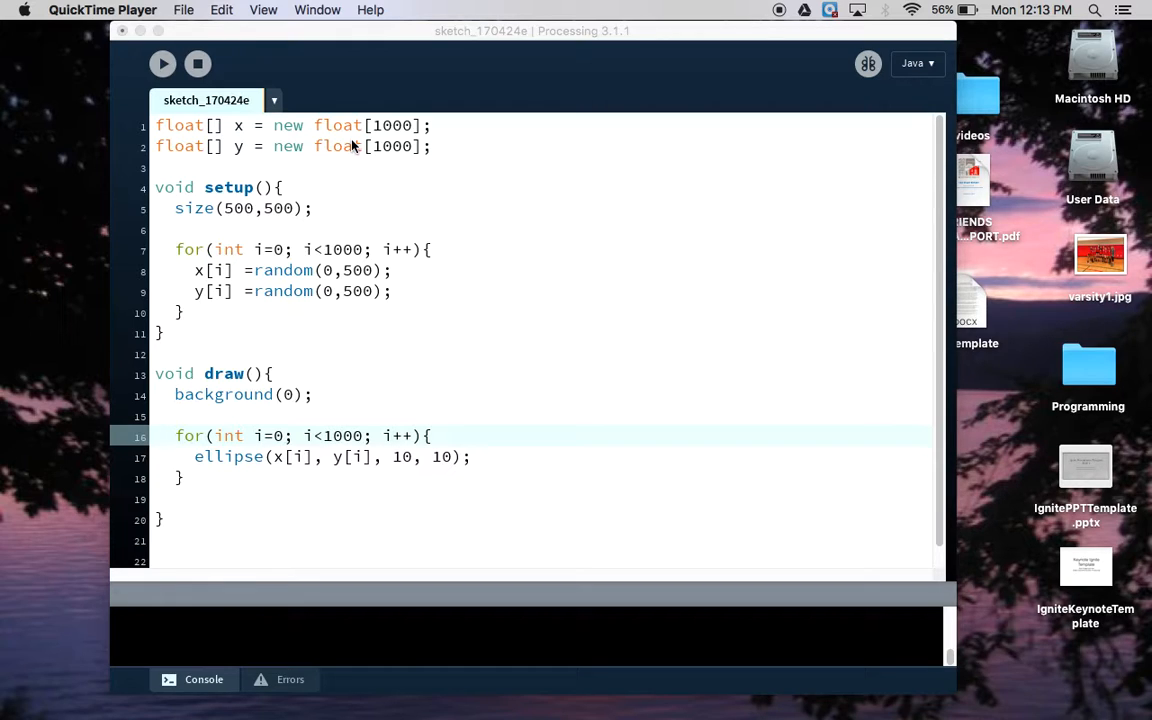
mouse_move(444, 412)
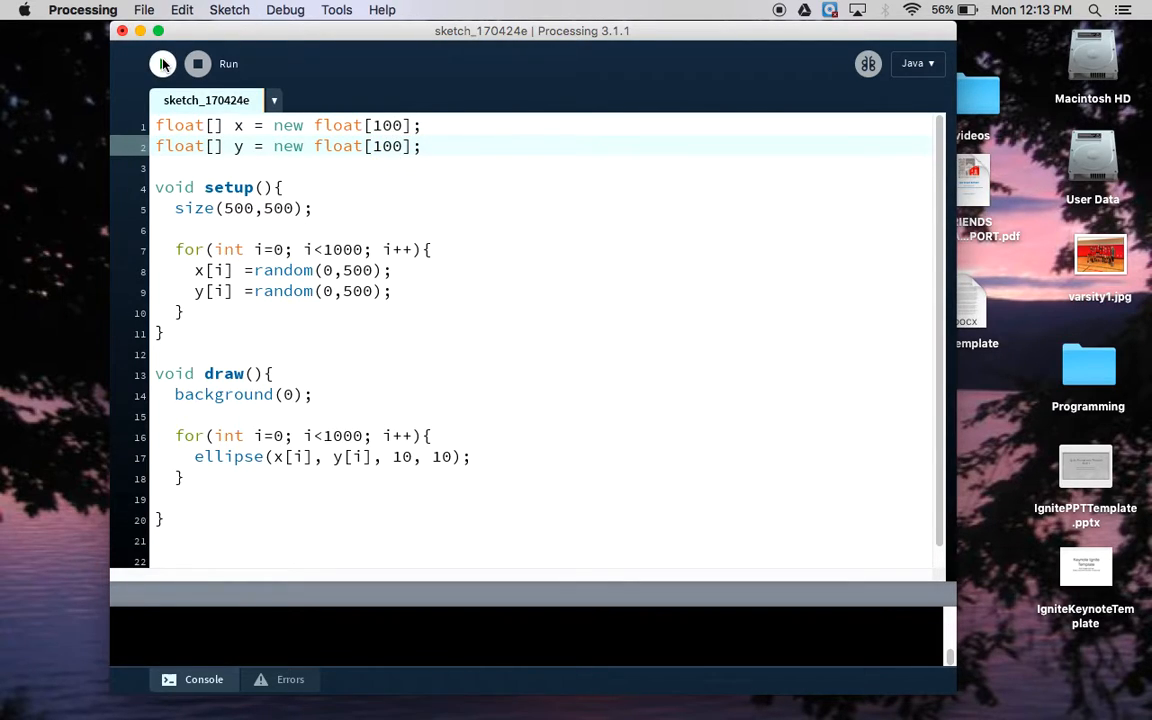
Step: Run the sketch and hit the ArrayIndexOutOfBoundsException at index 100
left_click(164, 62)
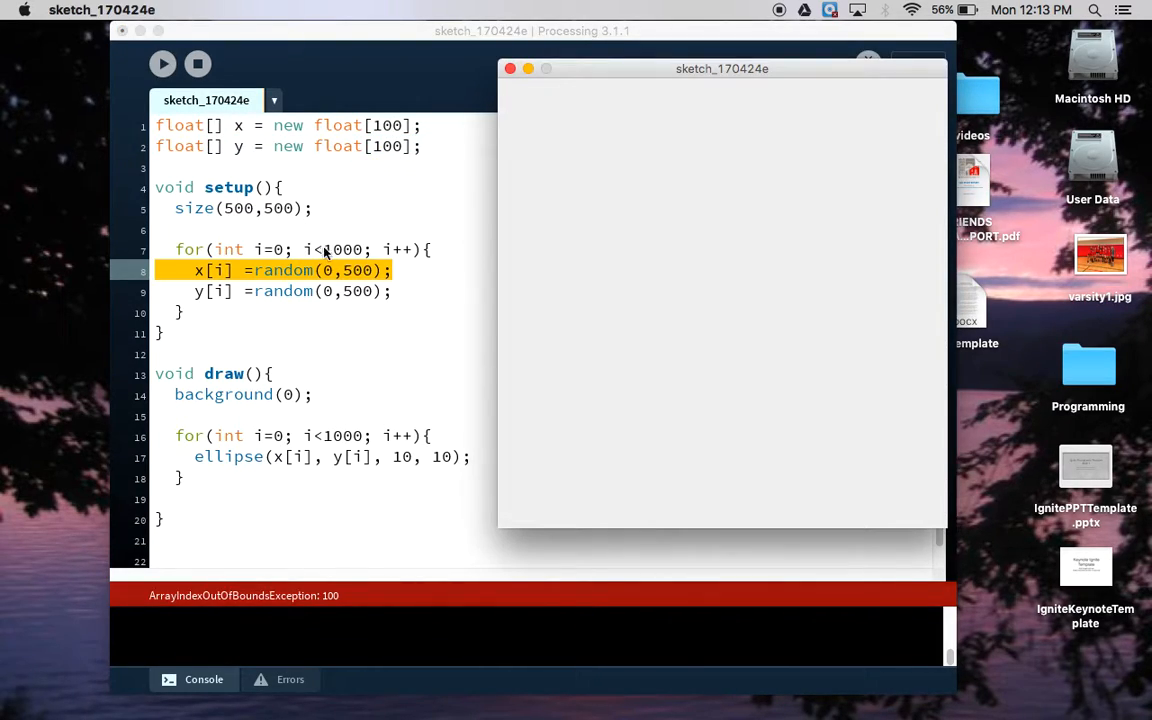
mouse_move(310, 284)
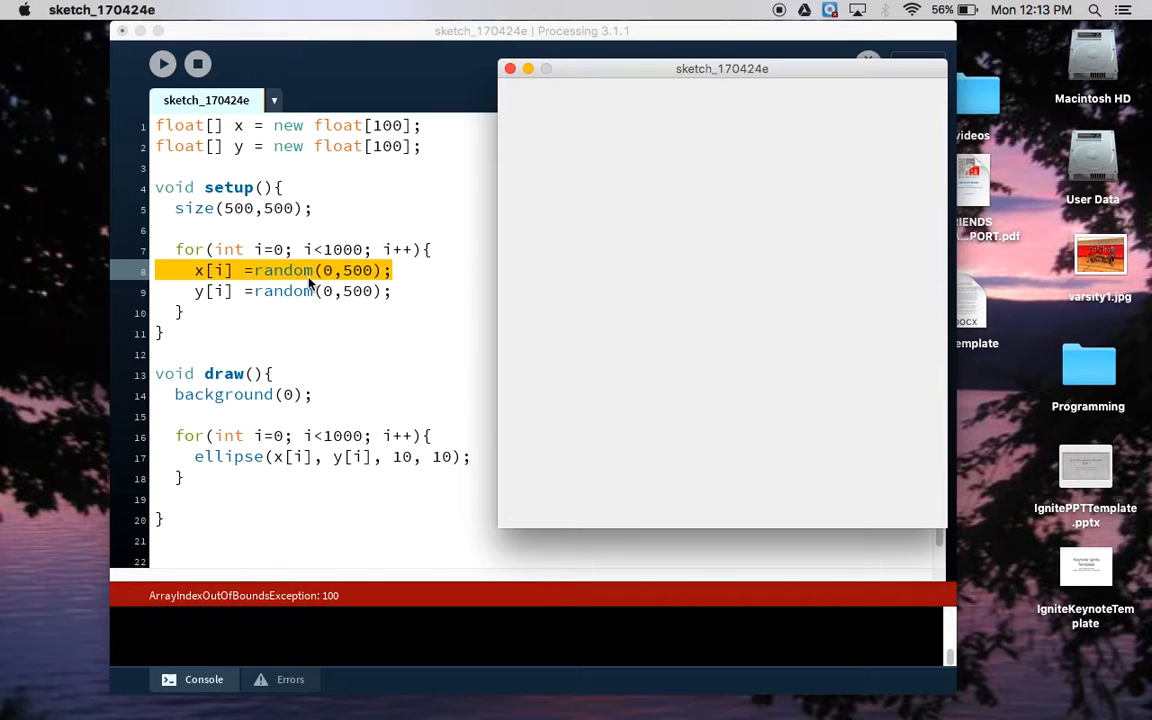
mouse_move(384, 124)
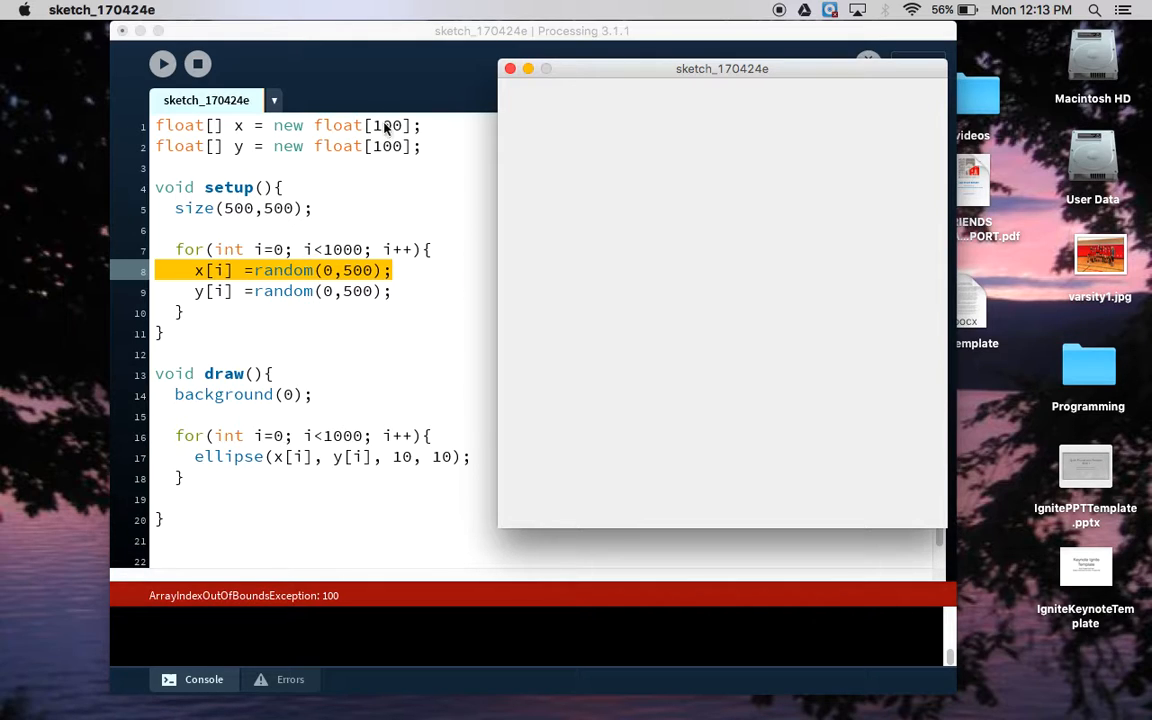
mouse_move(336, 420)
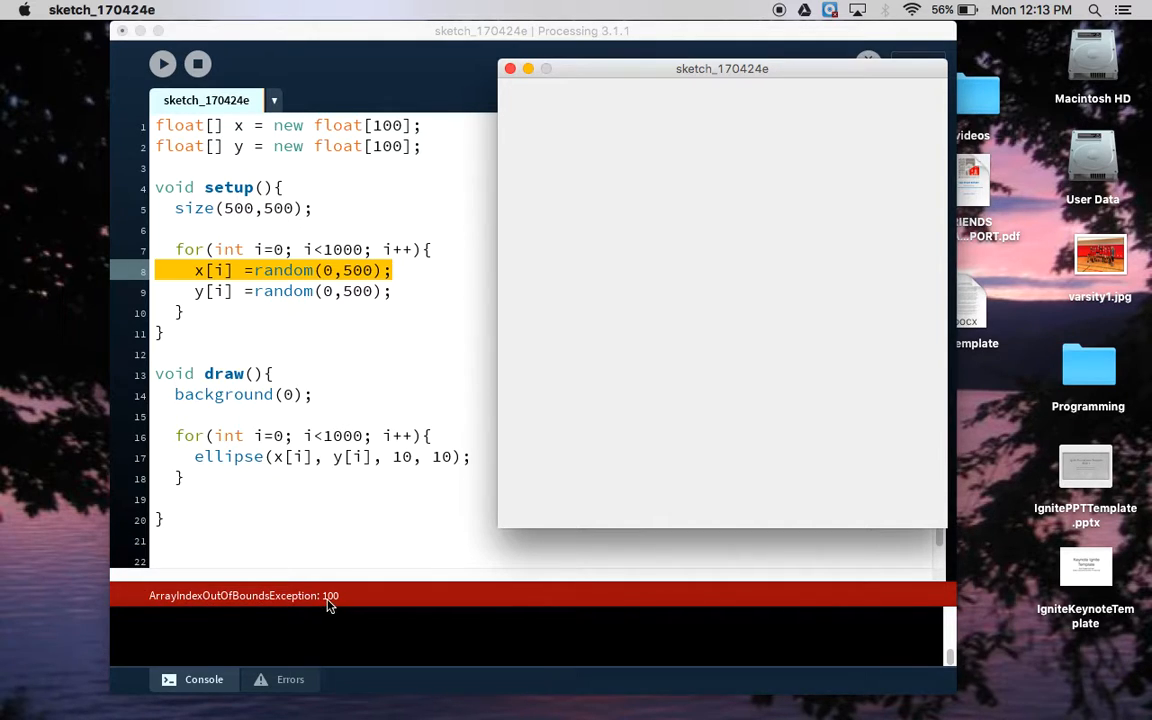
mouse_move(196, 62)
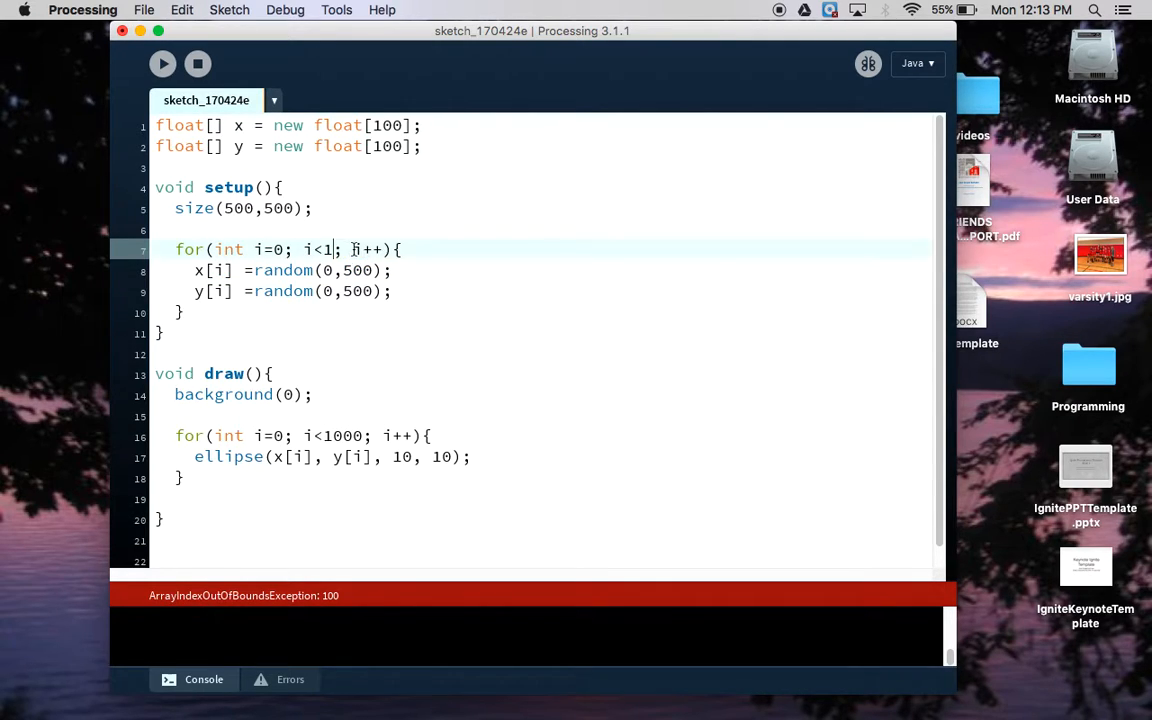
Step: Change the loop limits from 1000 to 100 and run the sketch again
double_click(344, 436)
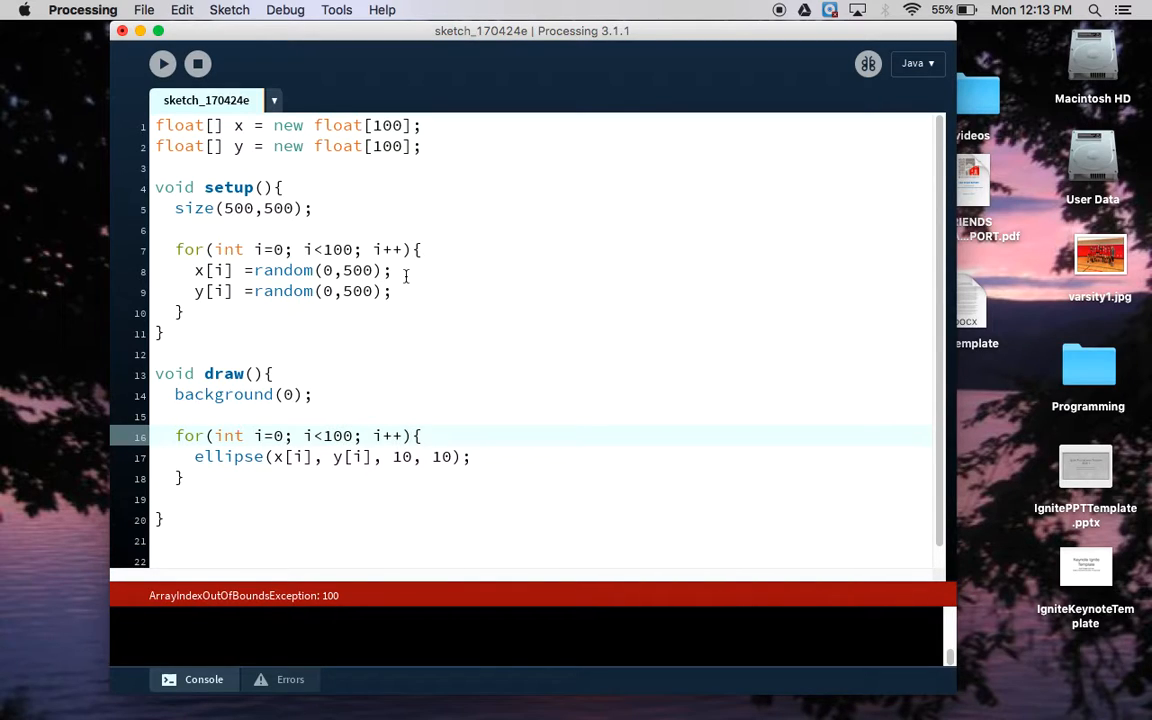
mouse_move(450, 116)
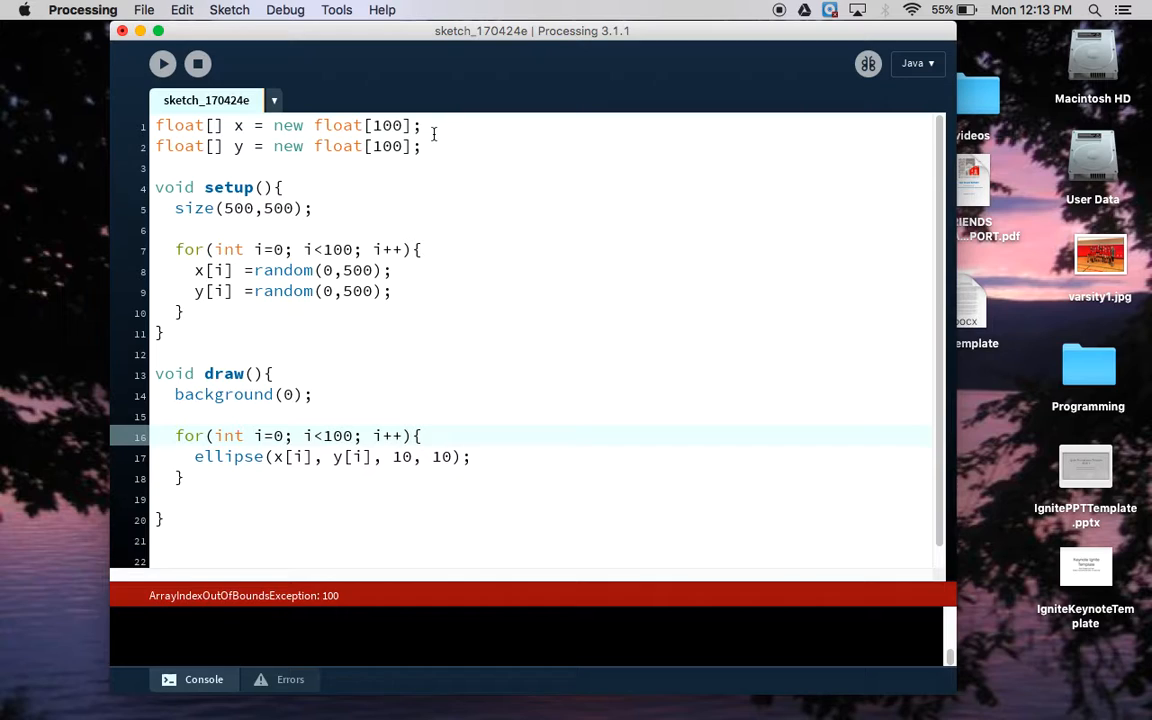
left_click(162, 62)
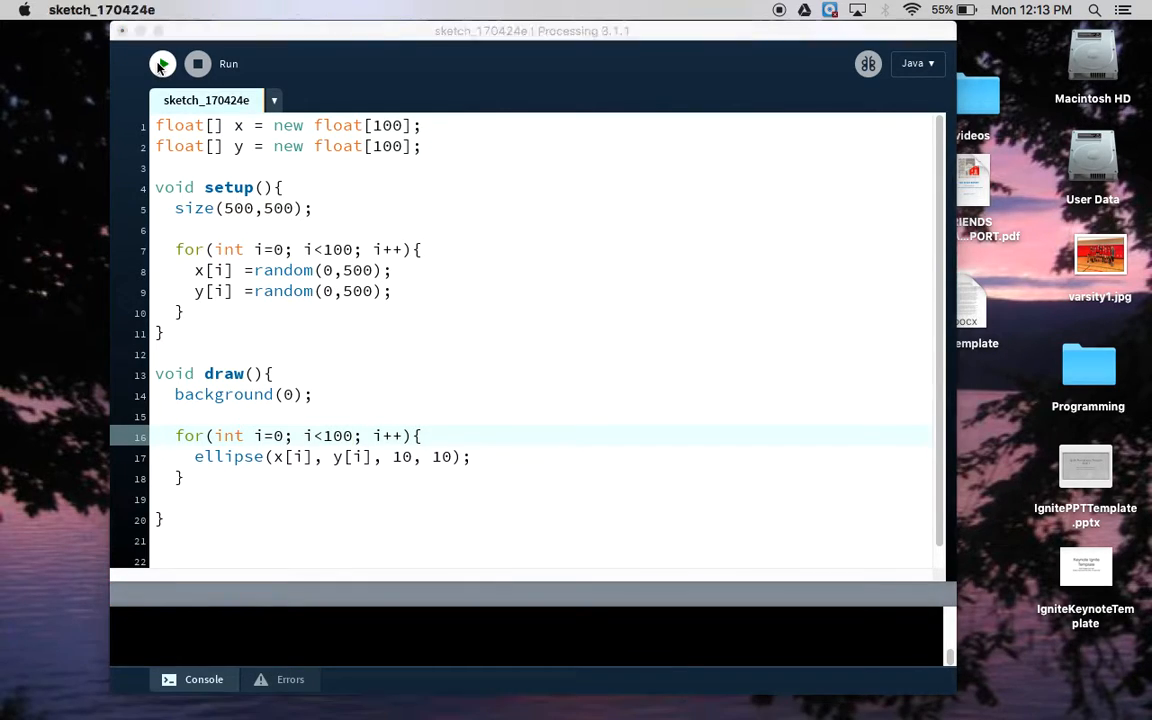
left_click(162, 62)
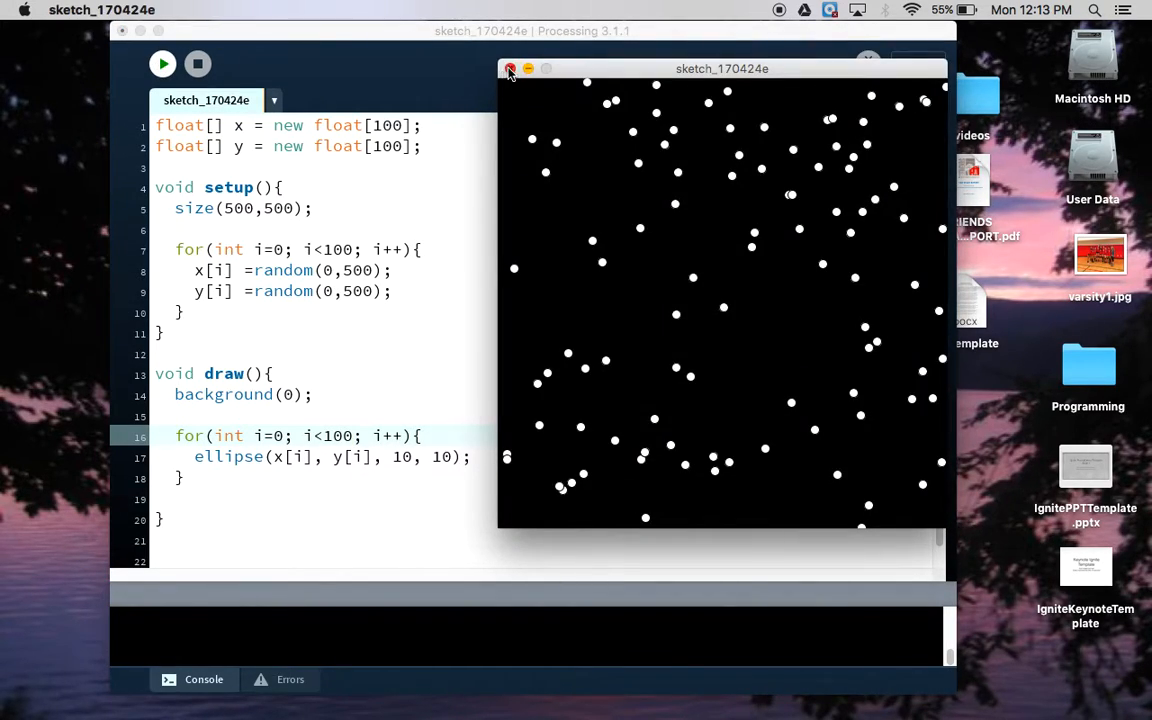
left_click(510, 68)
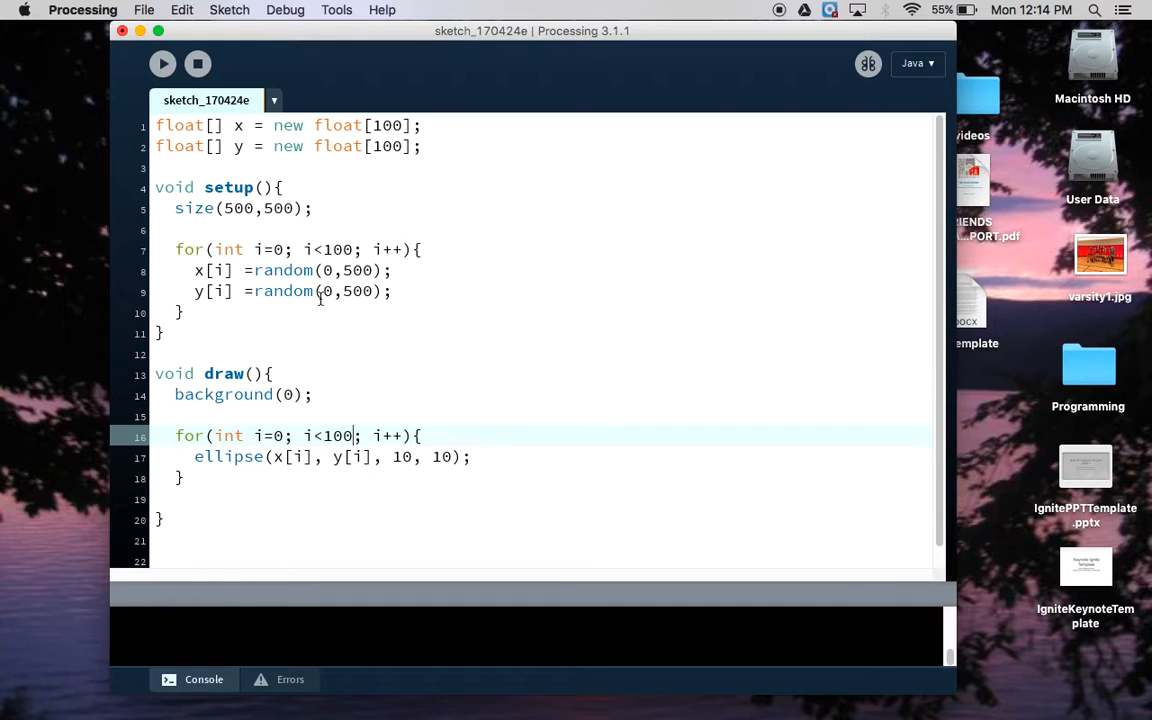
mouse_move(228, 460)
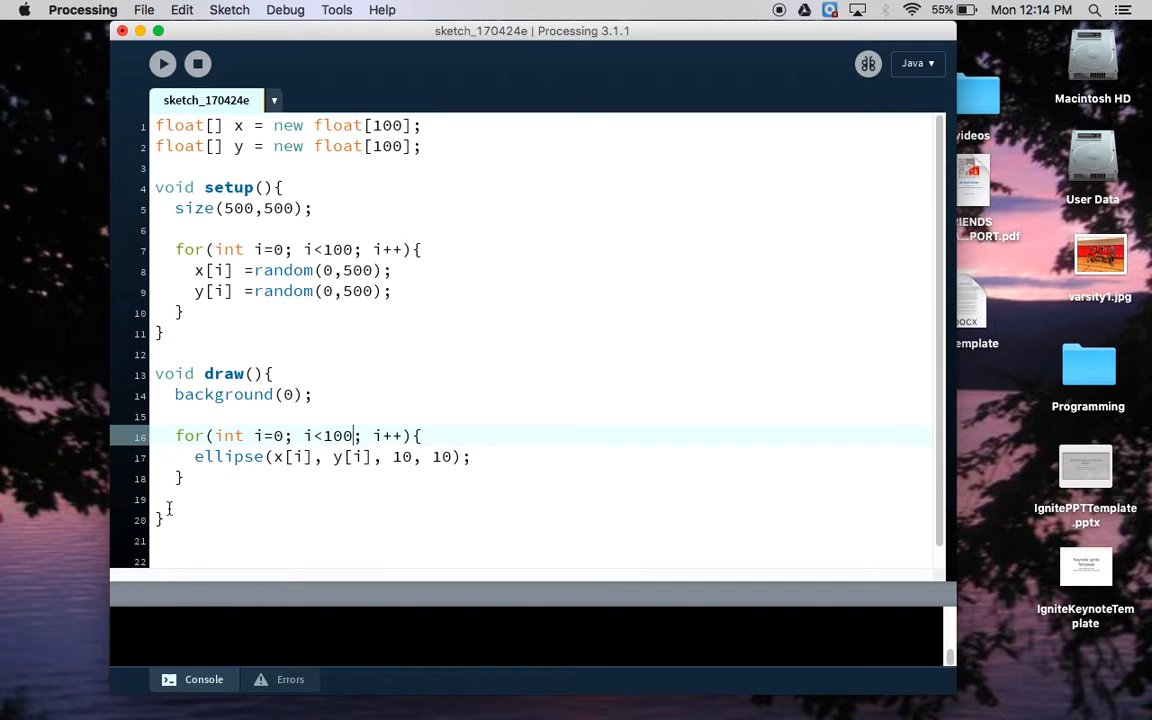
Step: Delete the blank line inside draw and start a new line below its closing brace
key("Backspace")
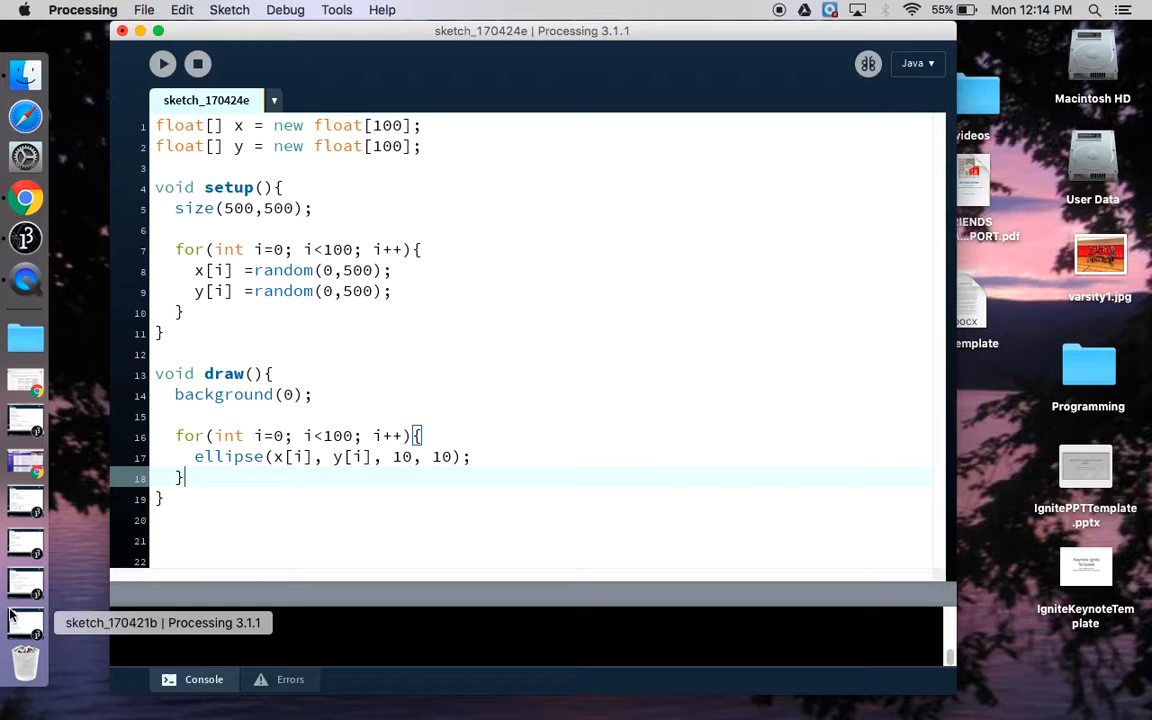
mouse_move(352, 502)
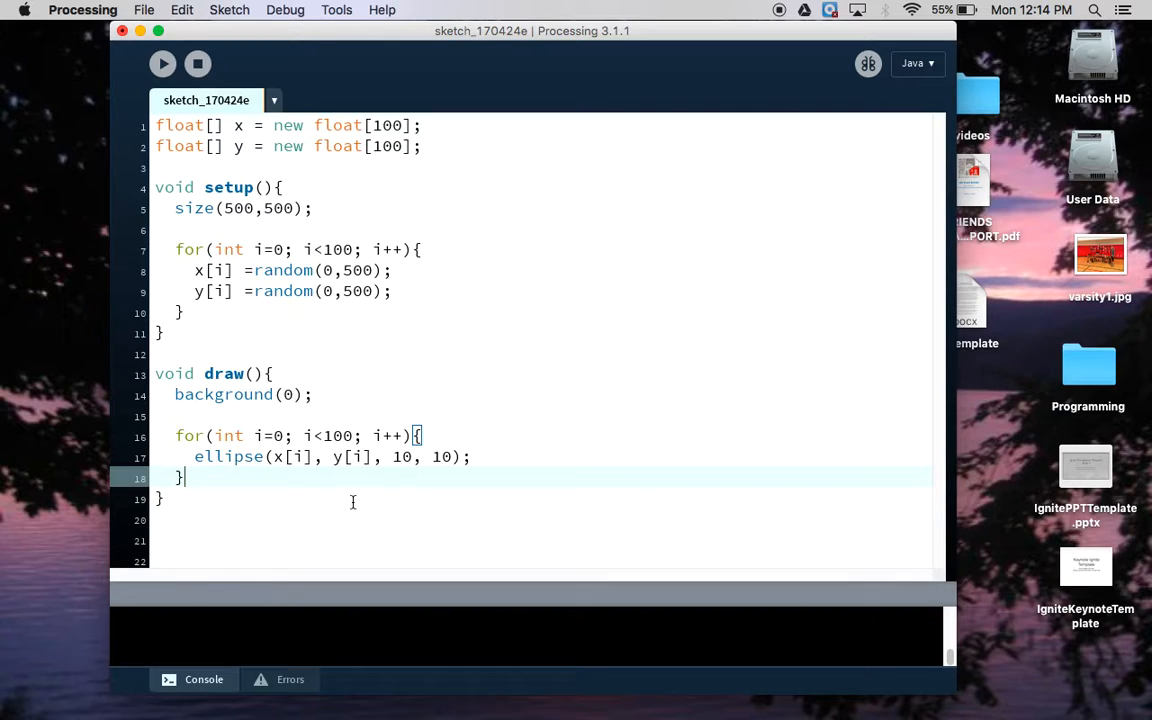
mouse_move(232, 504)
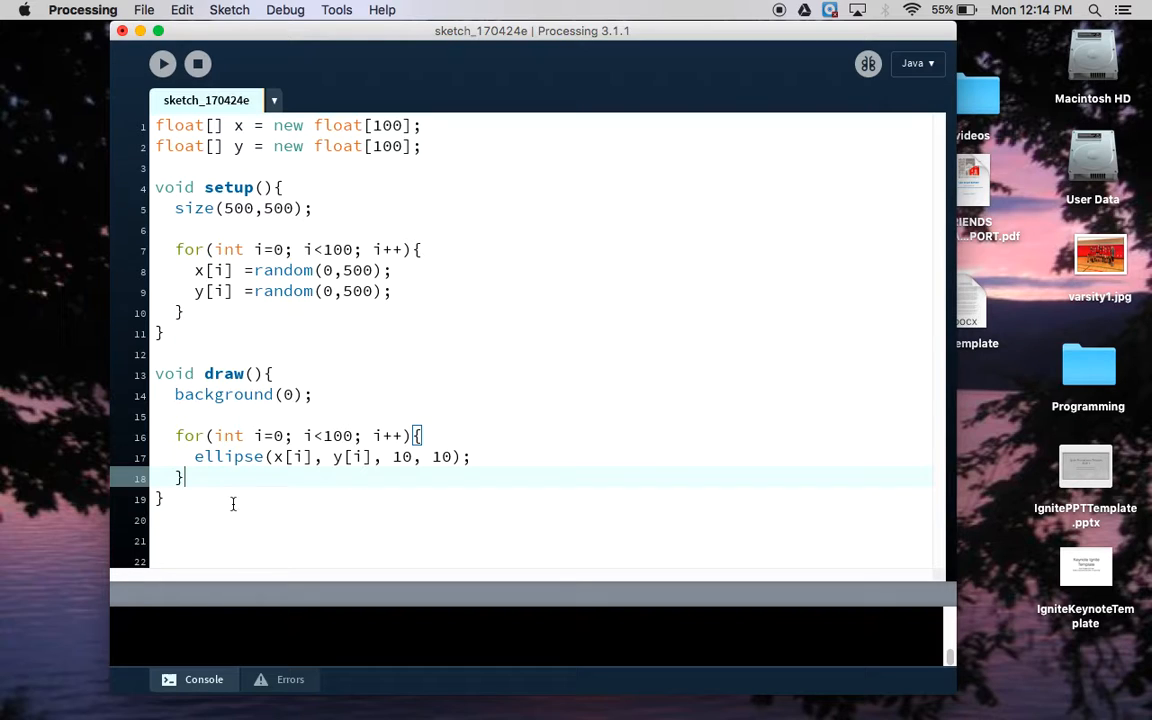
left_click(180, 520)
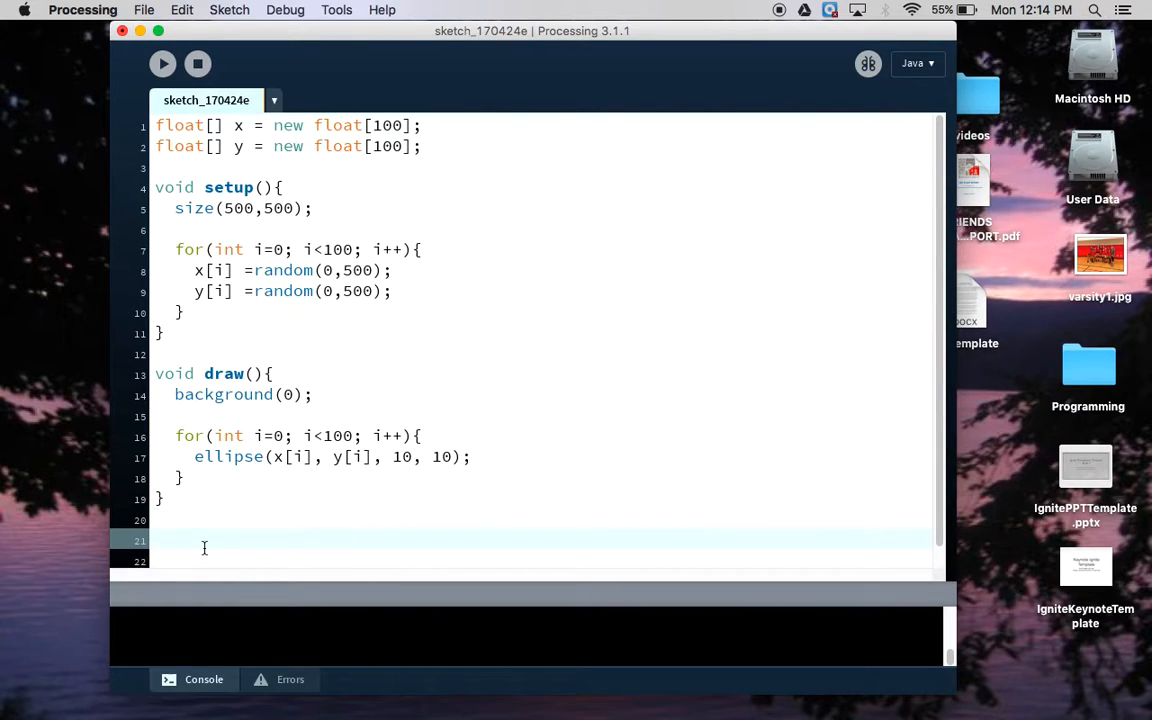
Step: Write an empty void monster() function with opening and closing braces
type("voi")
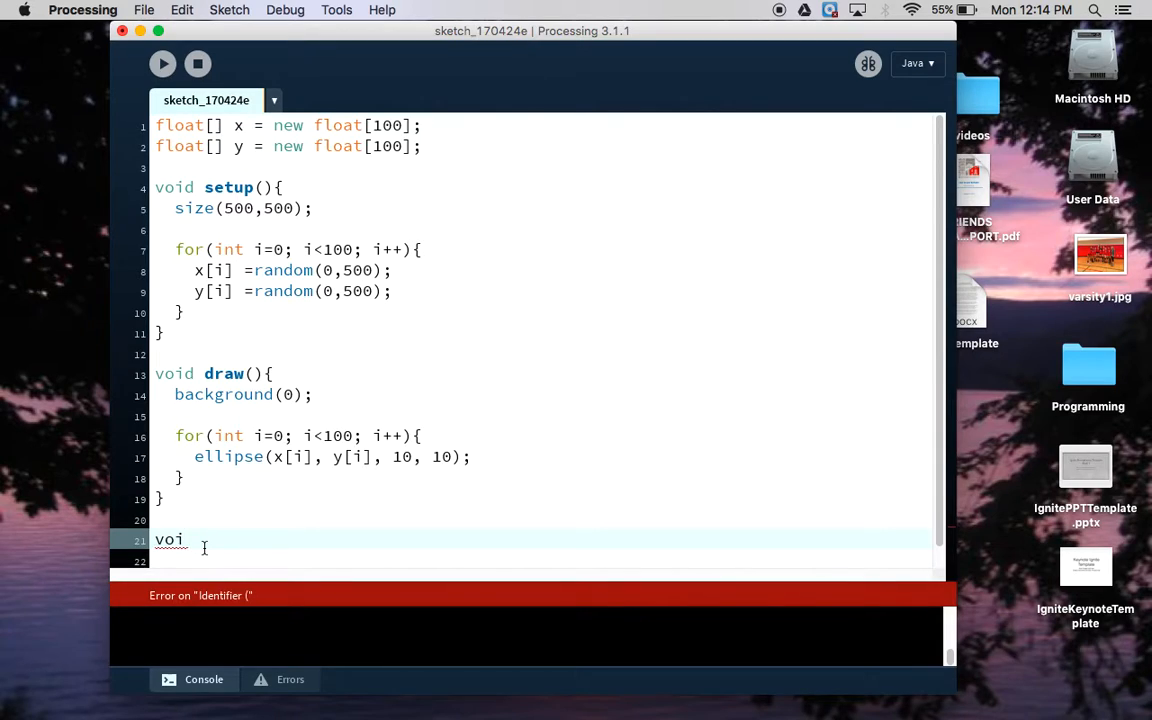
type("d mon")
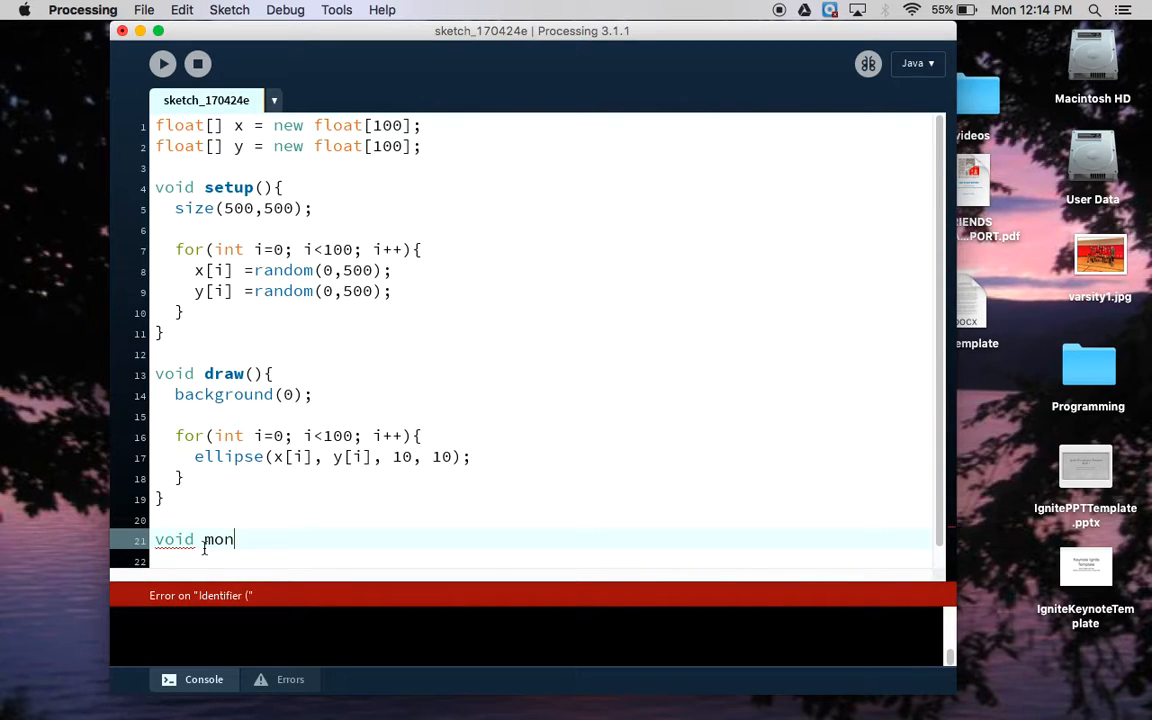
type("ster(")
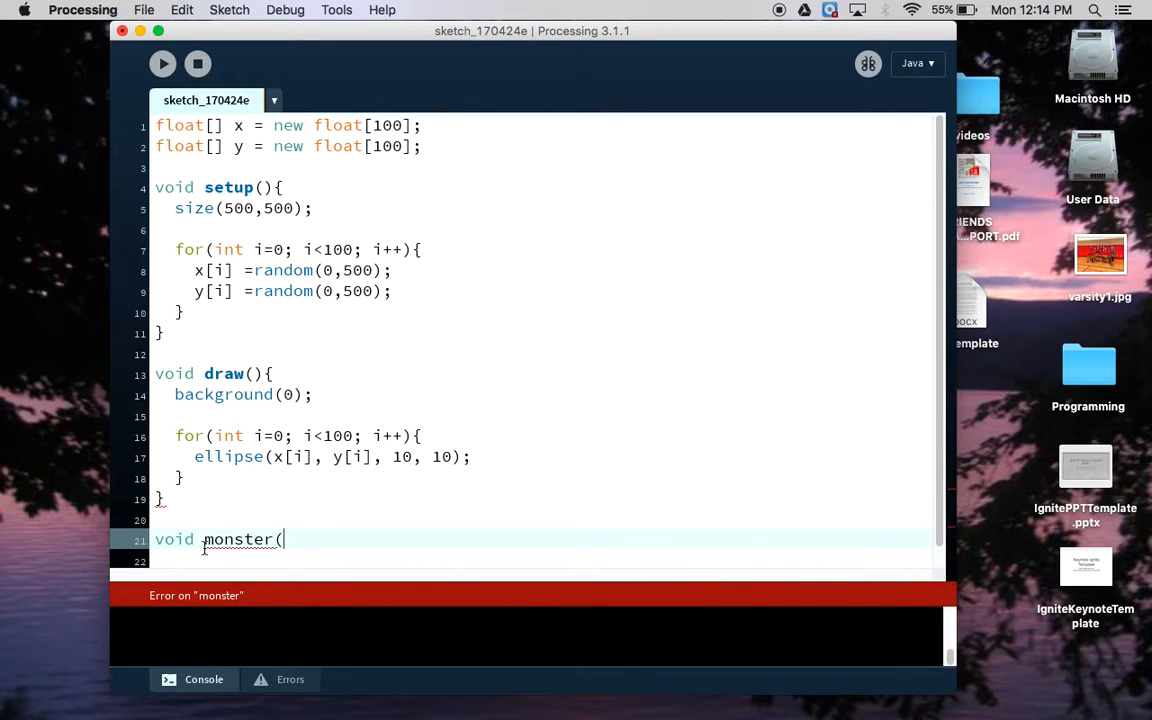
type("){")
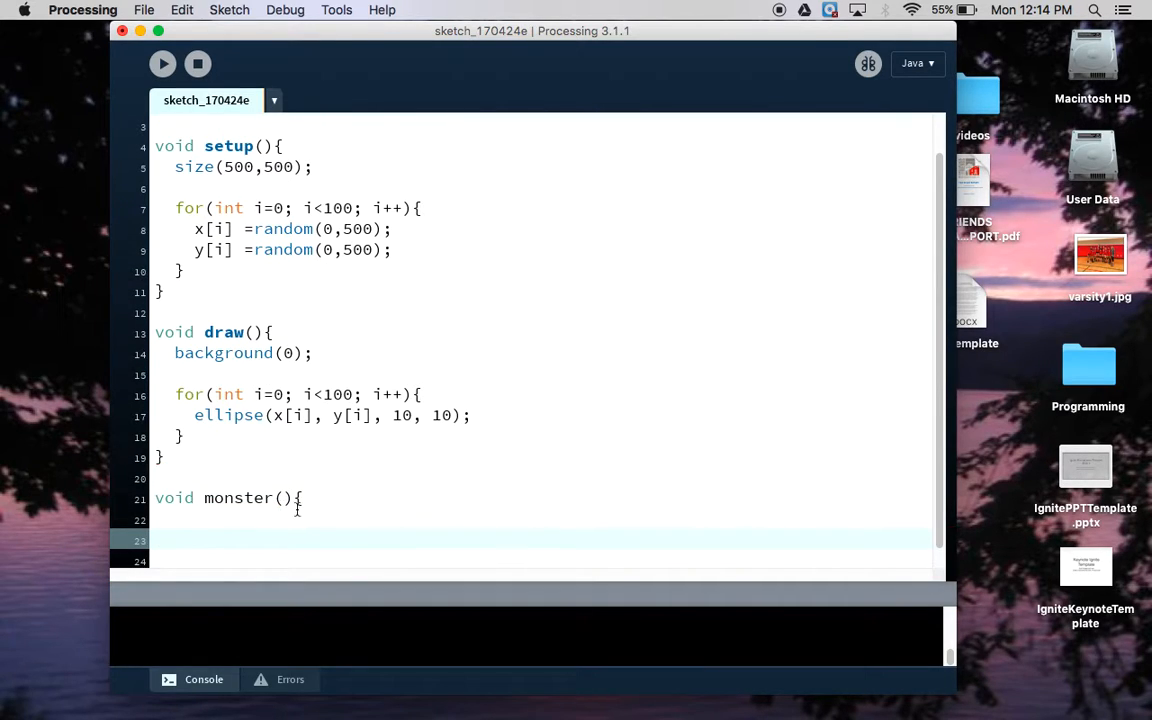
type("}")
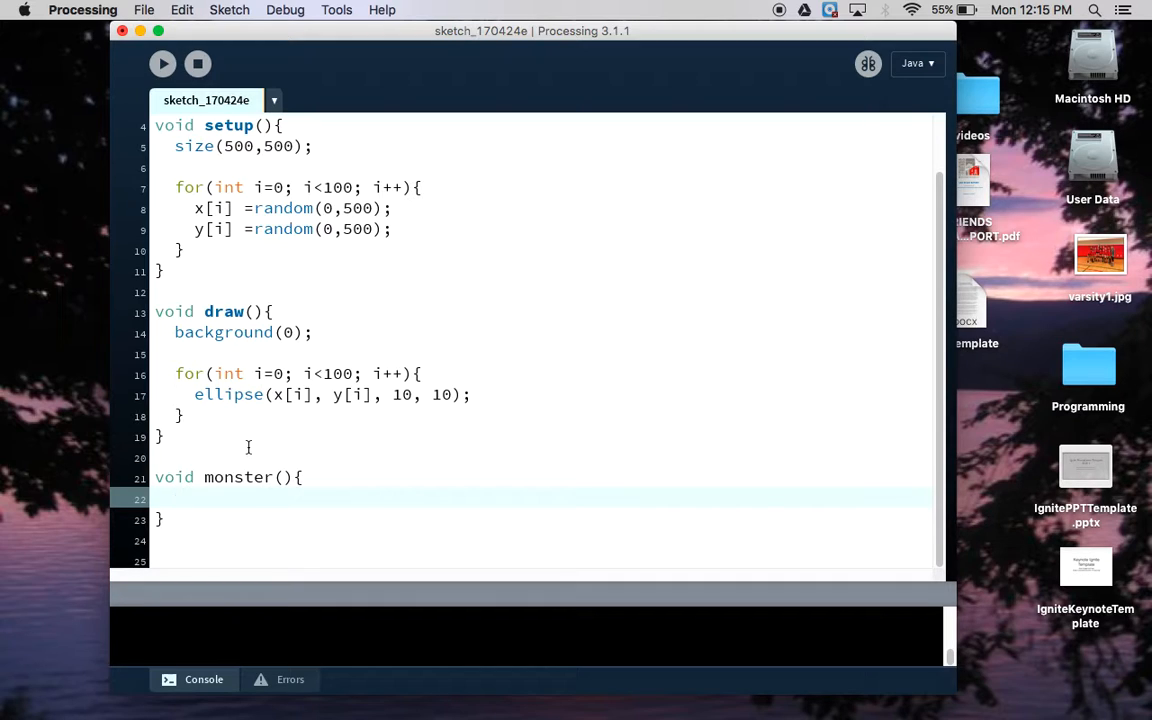
Step: Inside monster, add noStroke(), fill(0,100,200) and a 30x30 body ellipse at 250,250
type("noStroke")
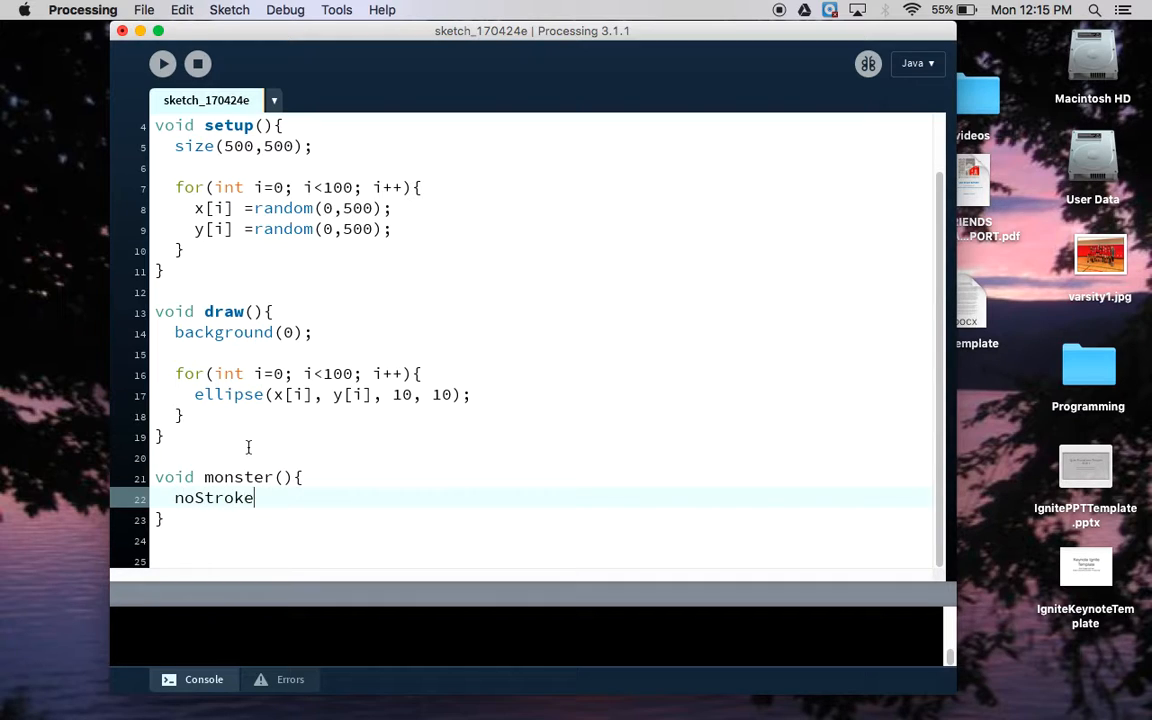
type("();")
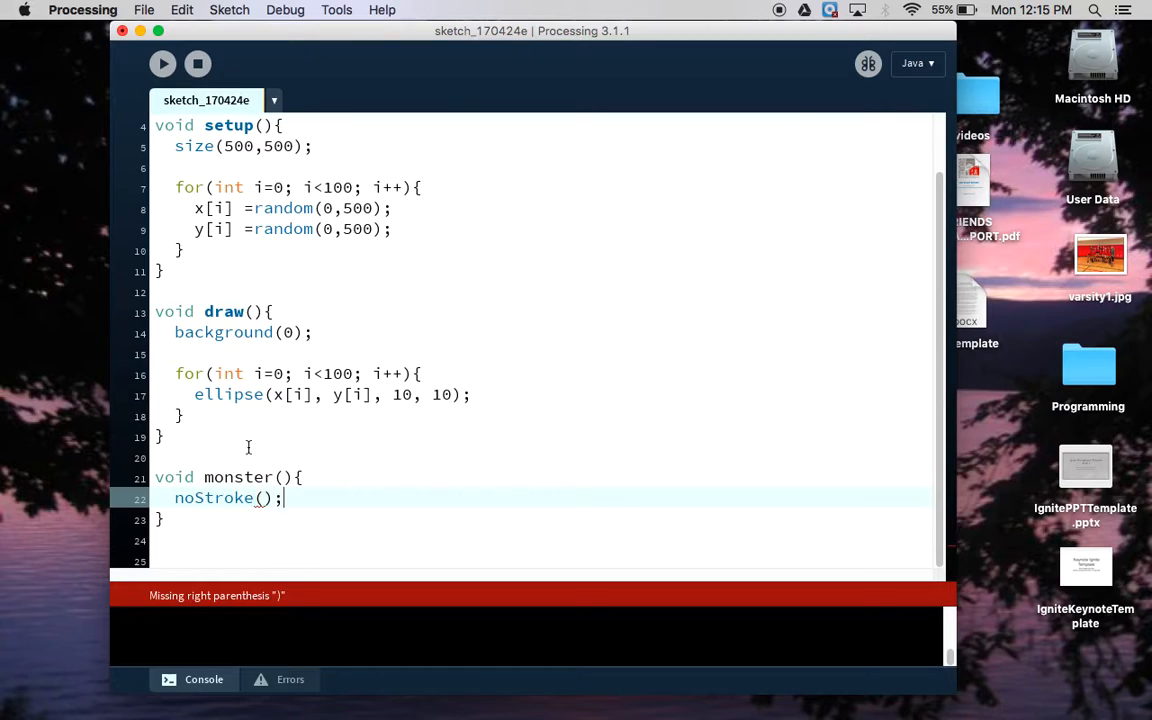
key("Return")
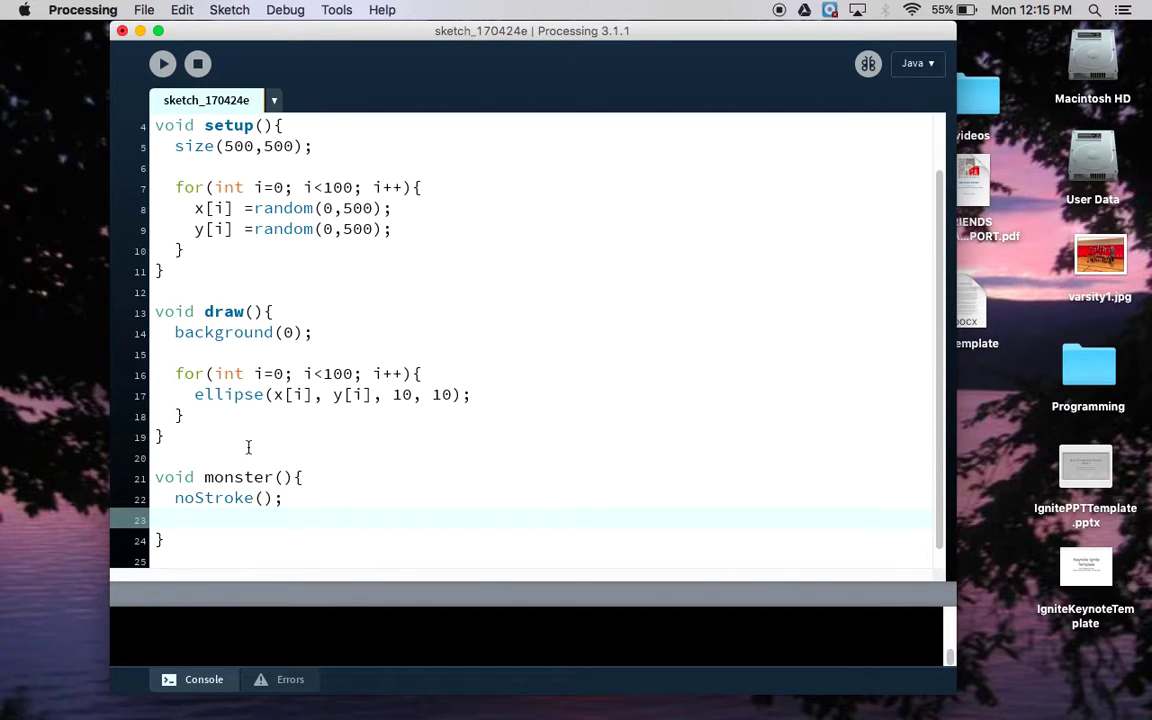
type("fill")
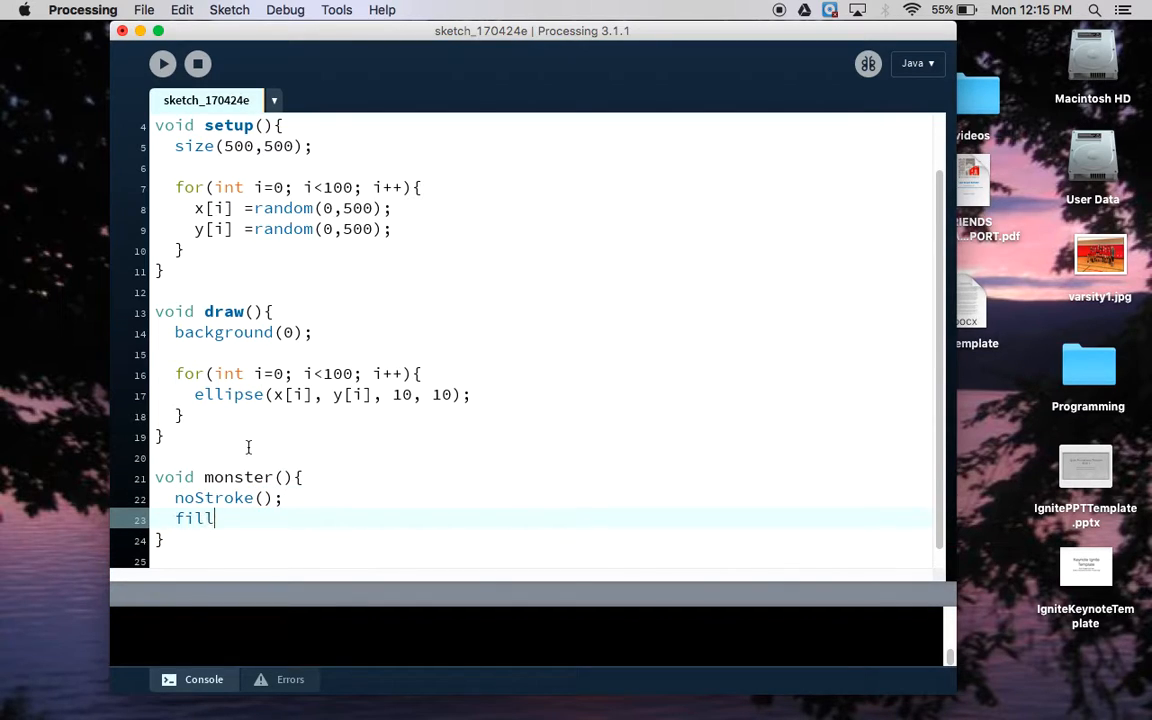
type("(0,100,200);")
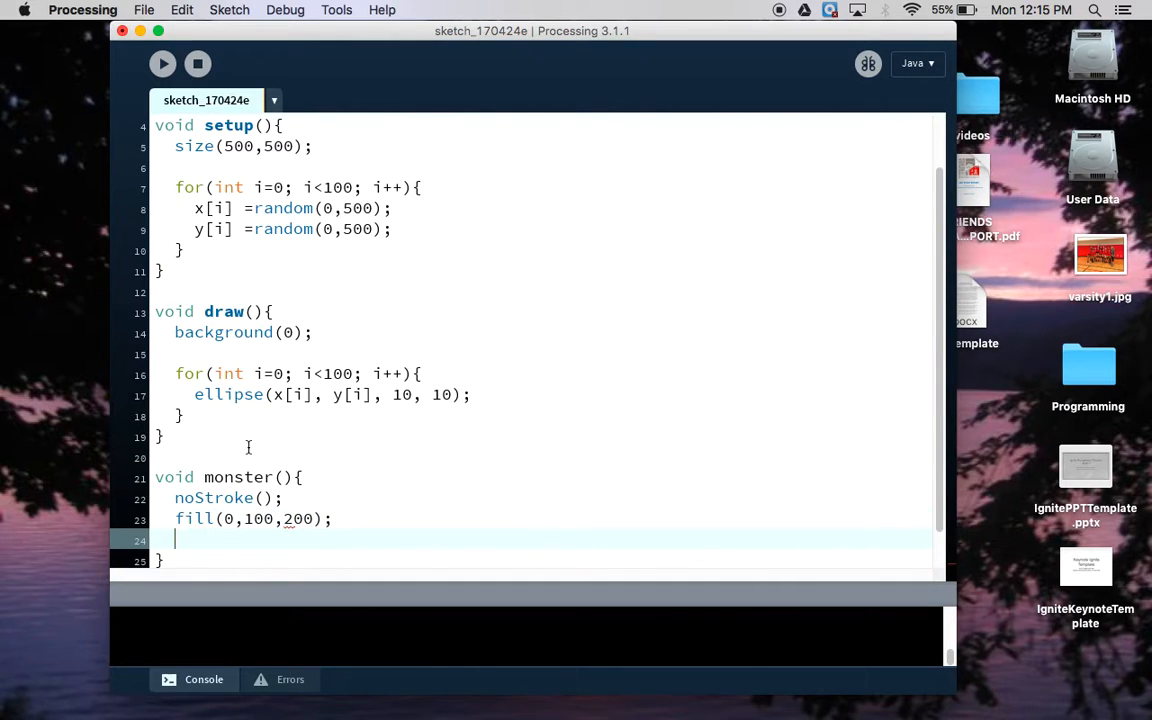
type("ellipse(")
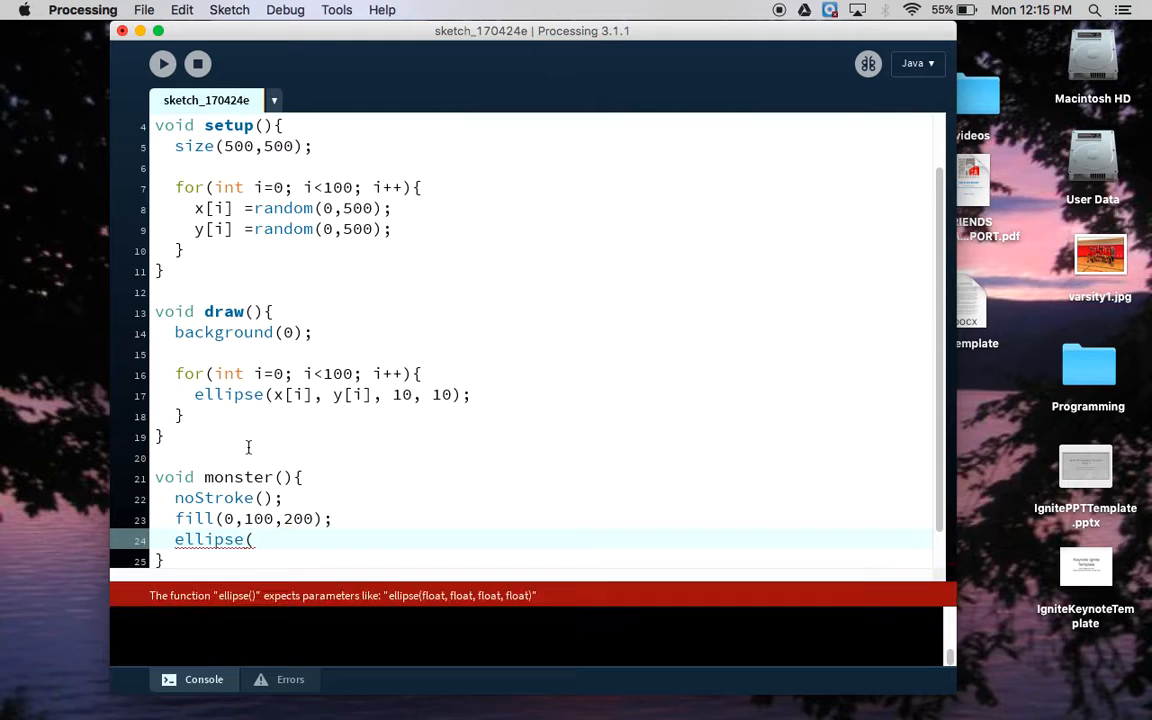
type("2")
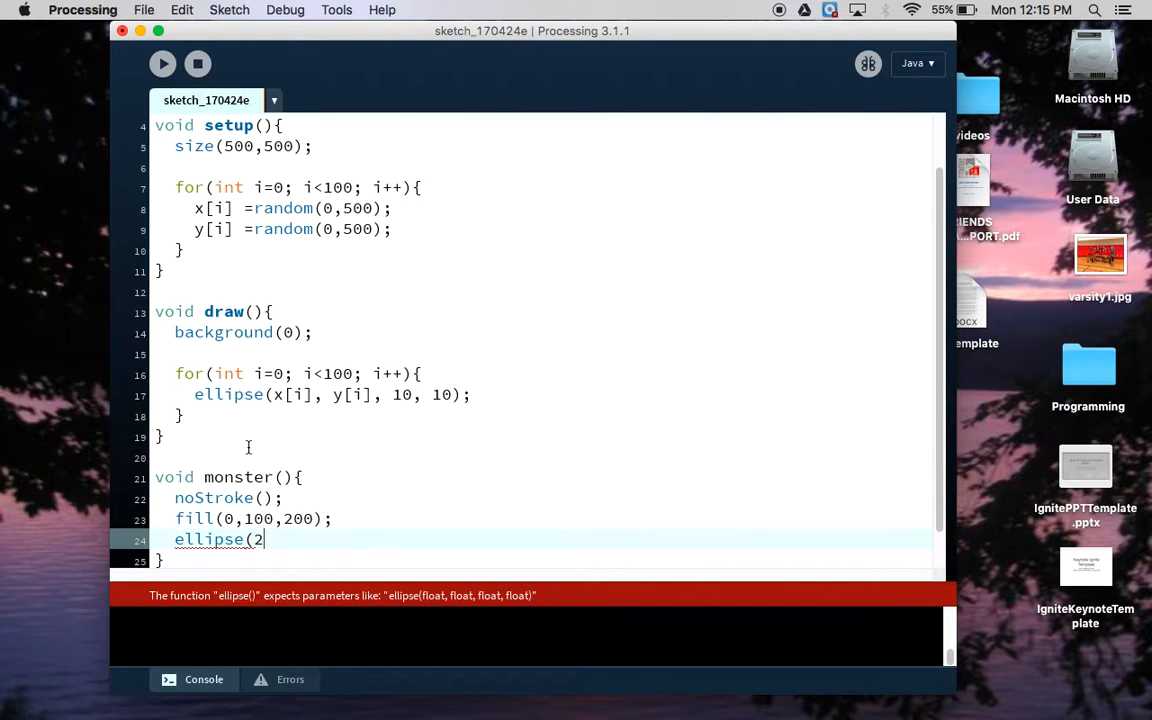
type("50,250,")
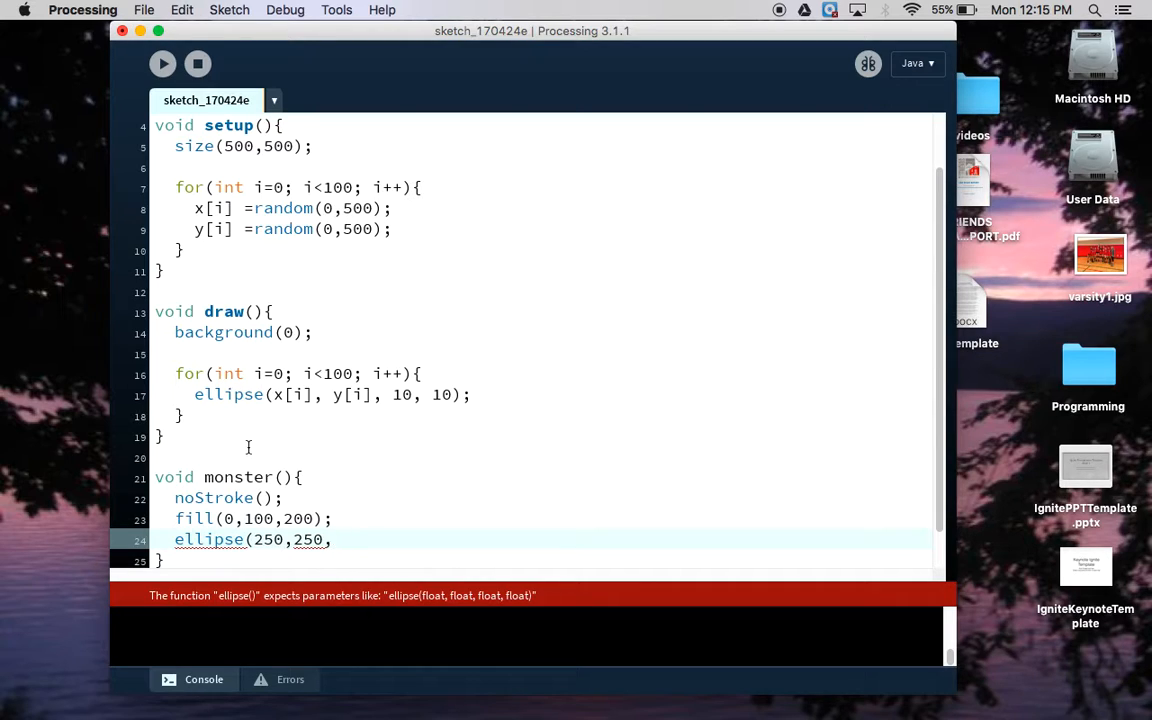
type("30,30);")
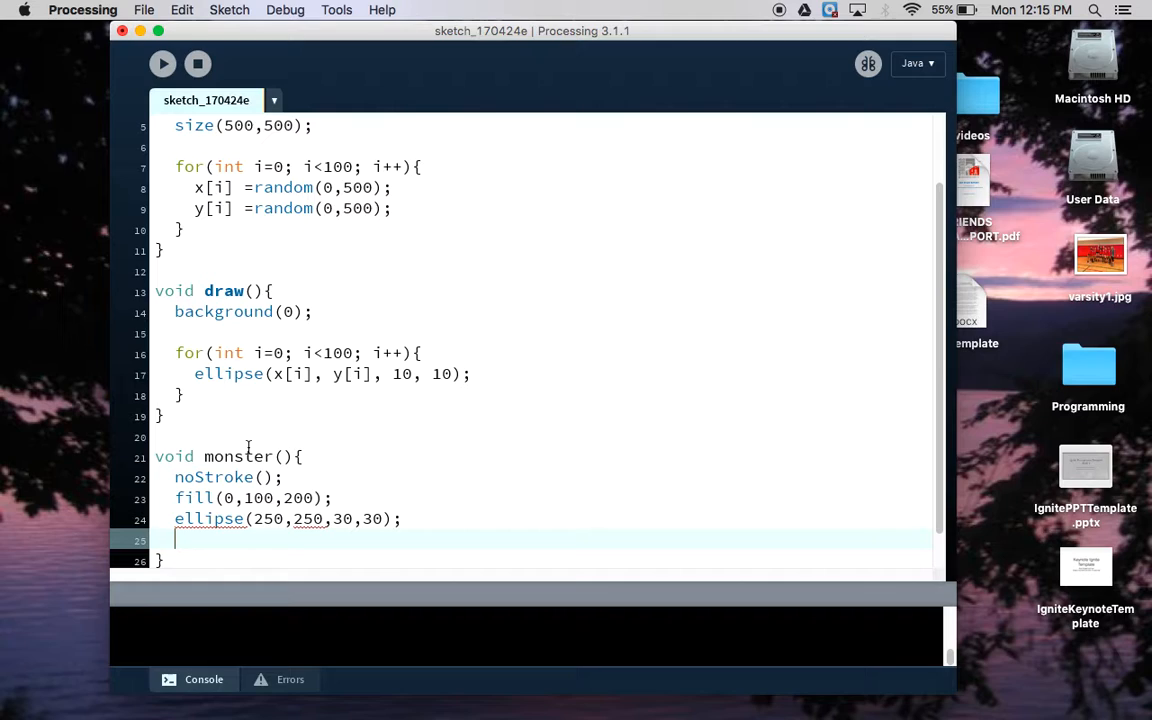
Step: Add fill(255) and two 10x10 white eye ellipses for the monster
type("fill")
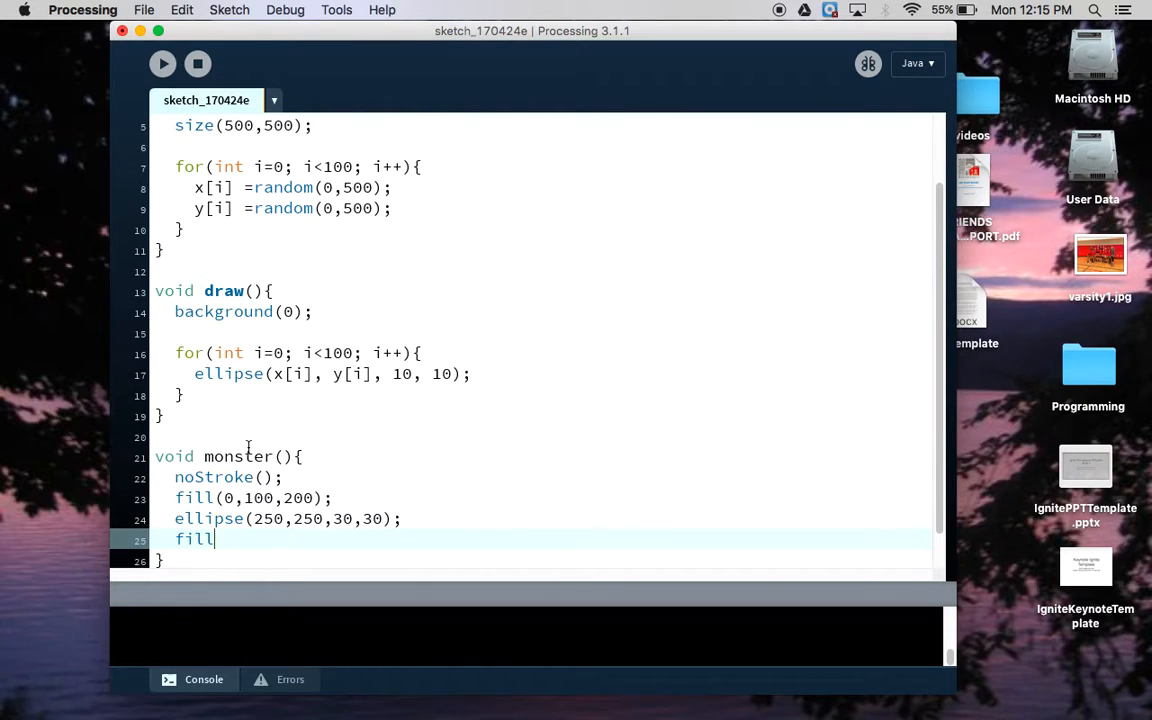
type("(255)")
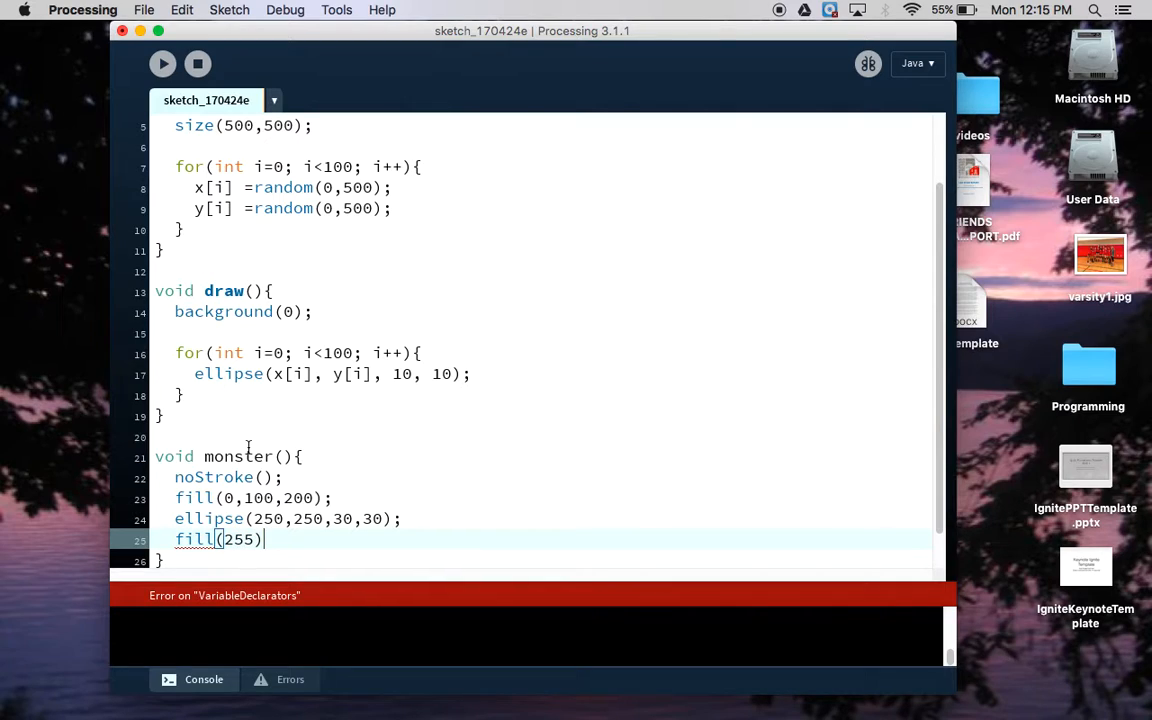
type(";")
type("ellipse(")
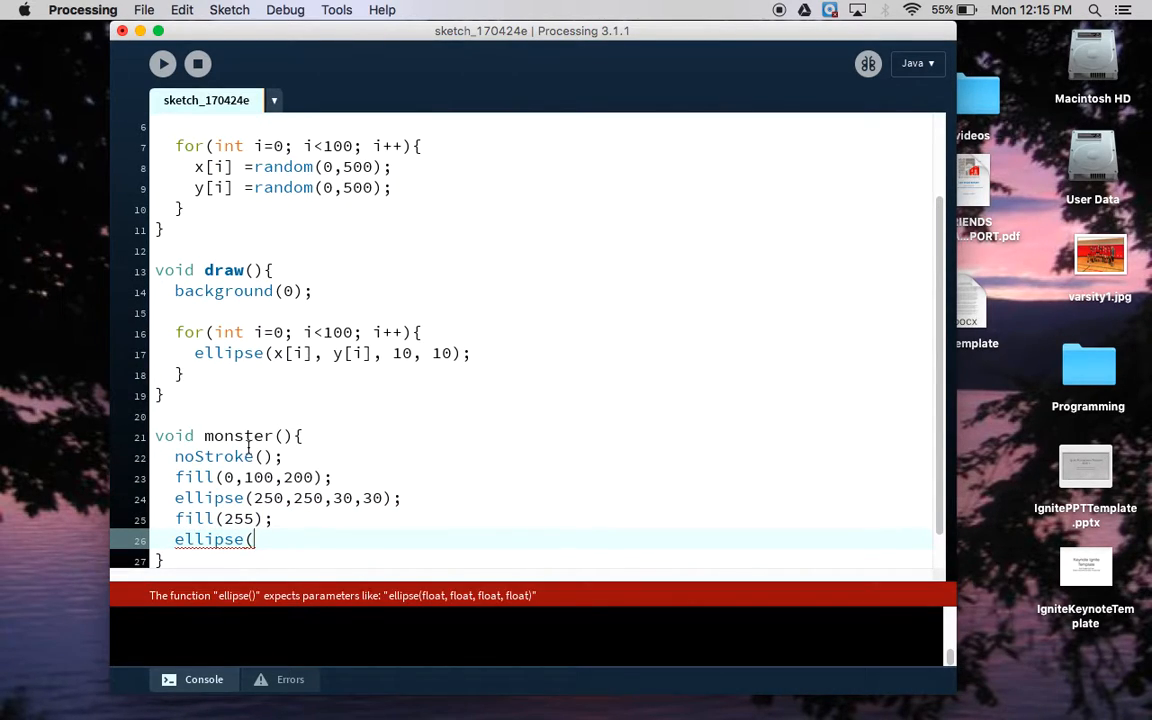
type("280")
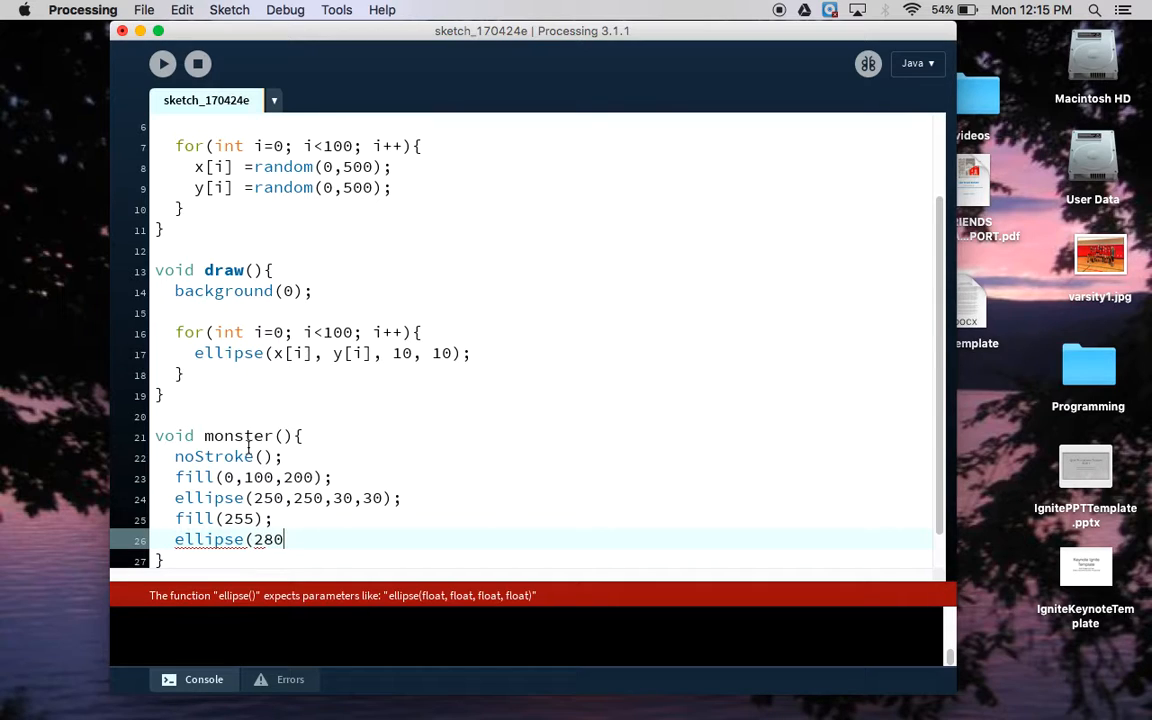
type(",280")
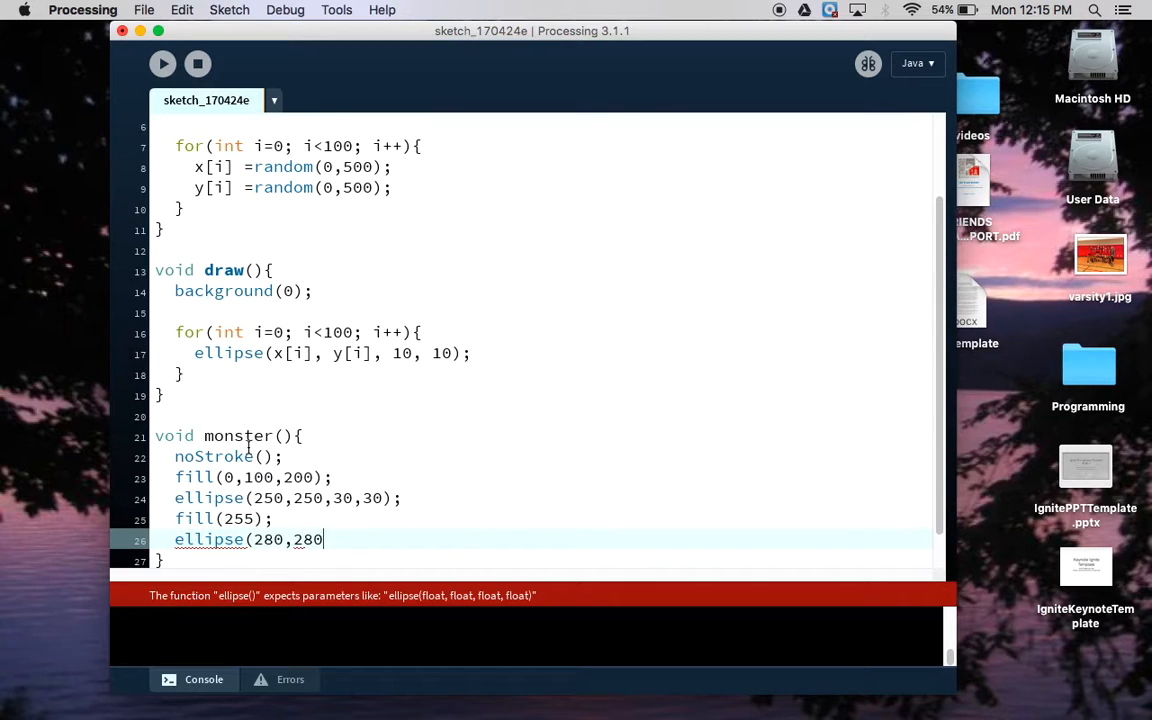
type(",10,10);")
type("ellipse")
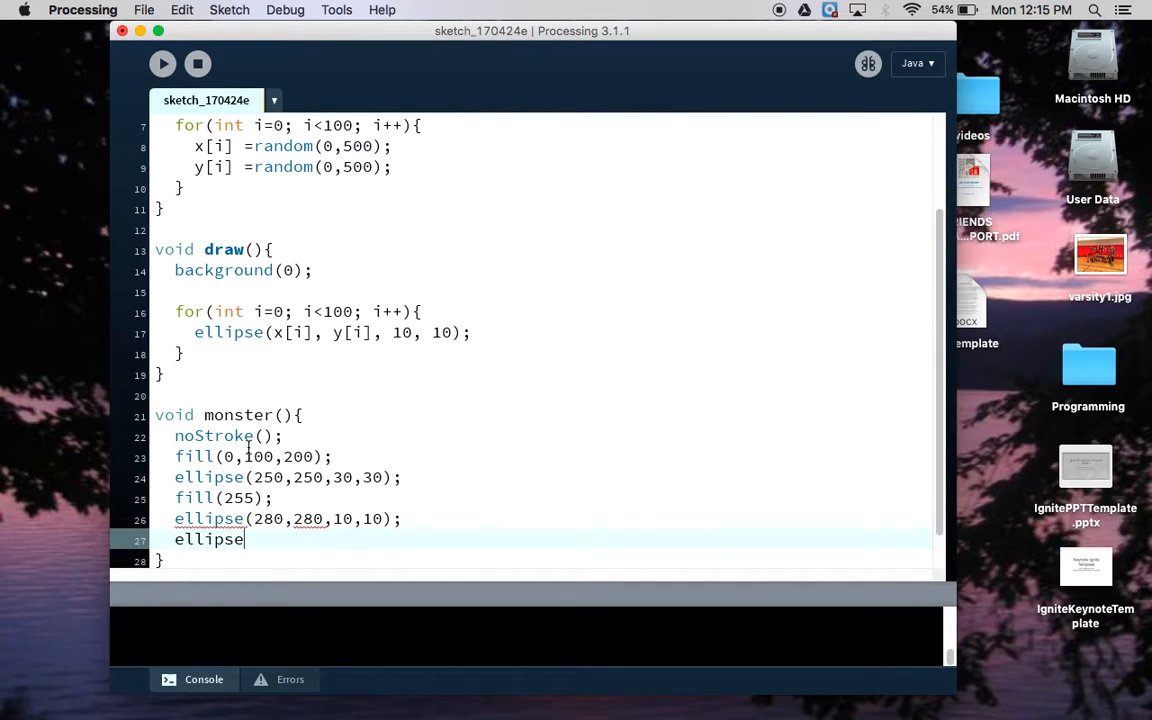
type("(")
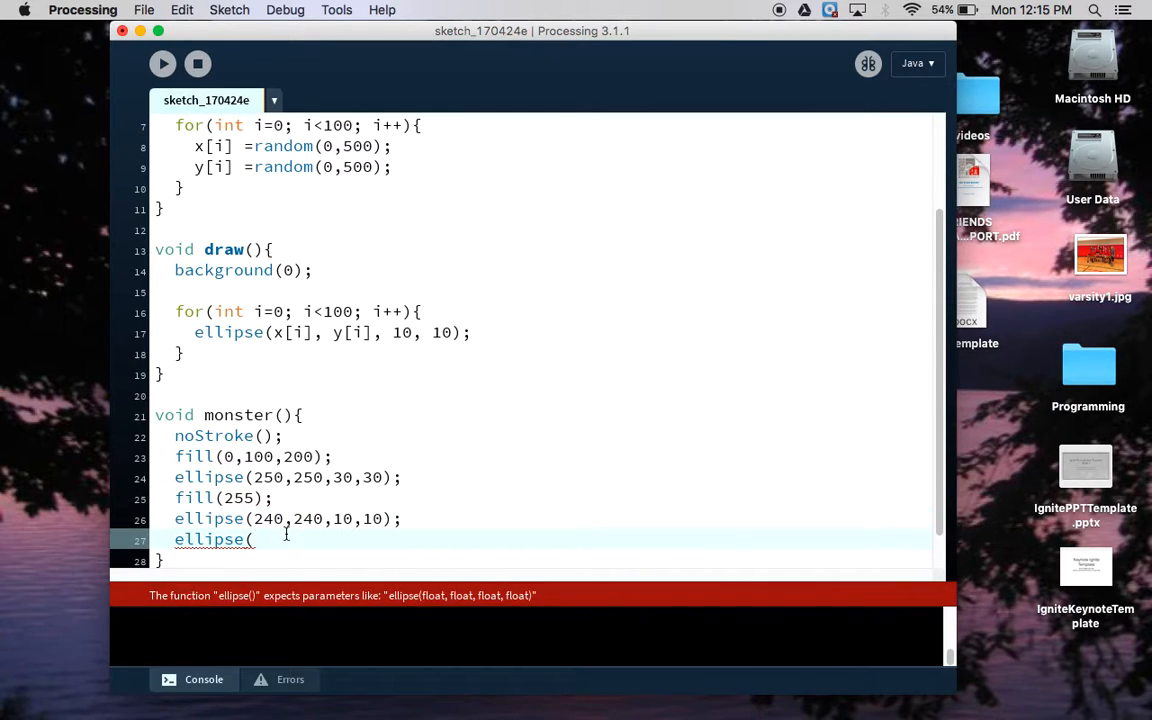
type("260,250,10,10);")
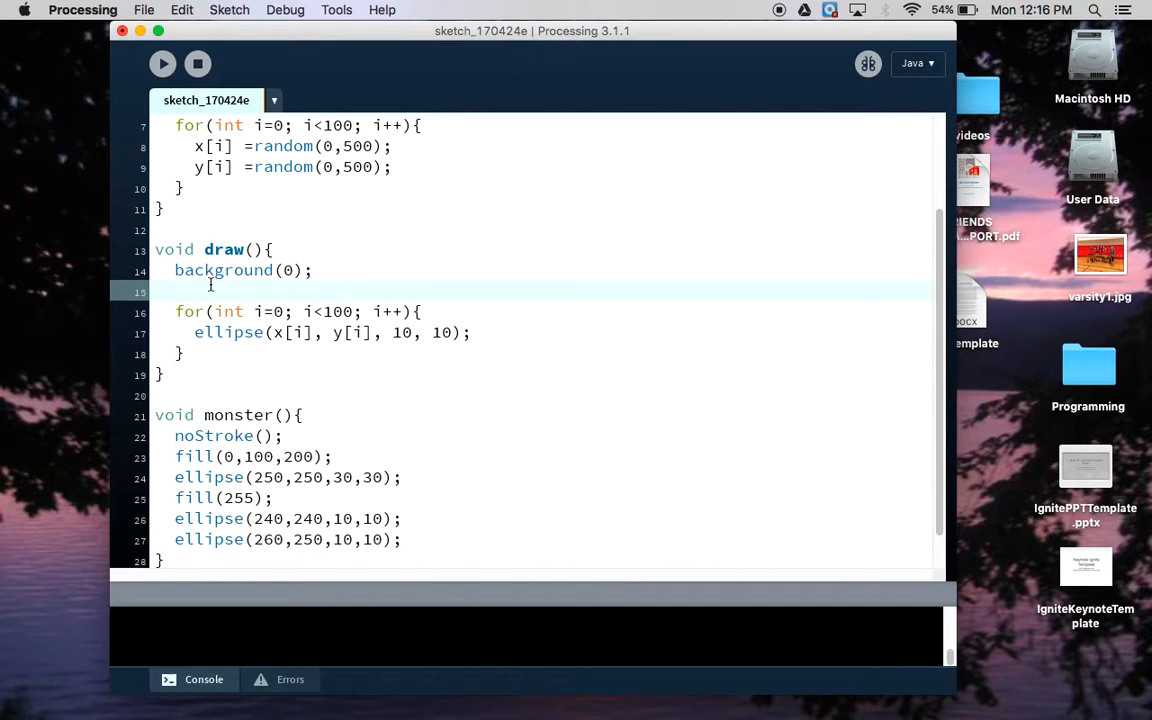
Step: Call monster() in draw, comment out the random-dots ellipse, run to see the blue monster, then close it
type("monster();")
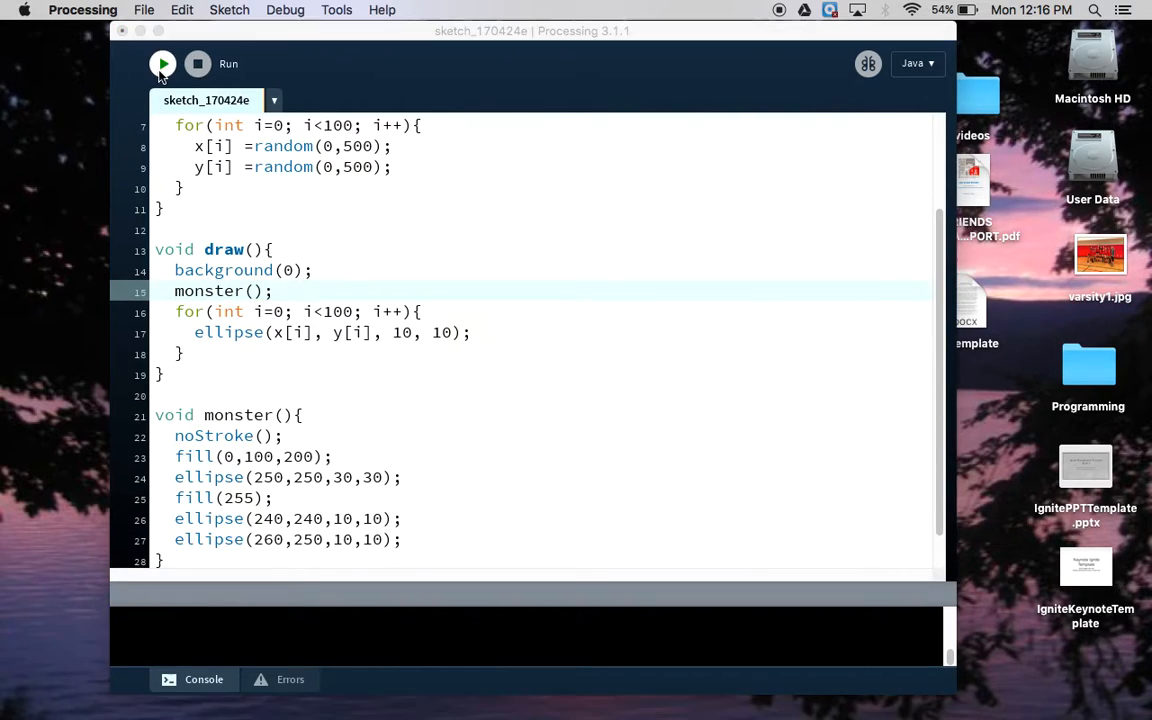
left_click(164, 62)
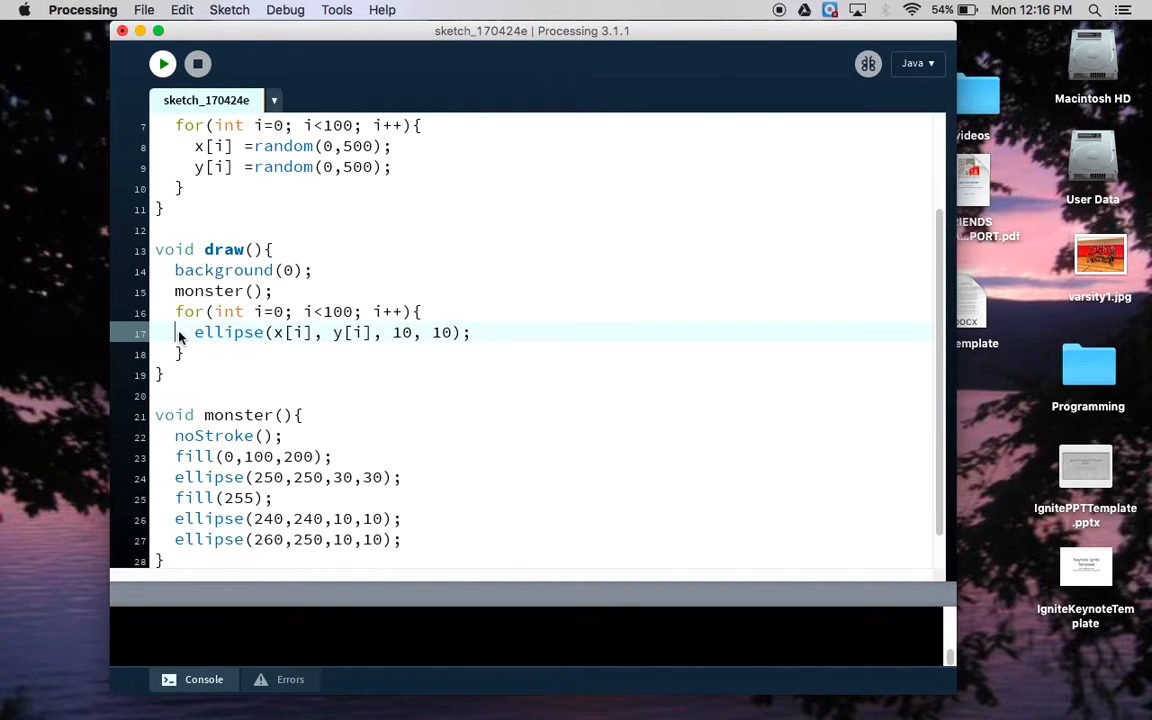
type("//")
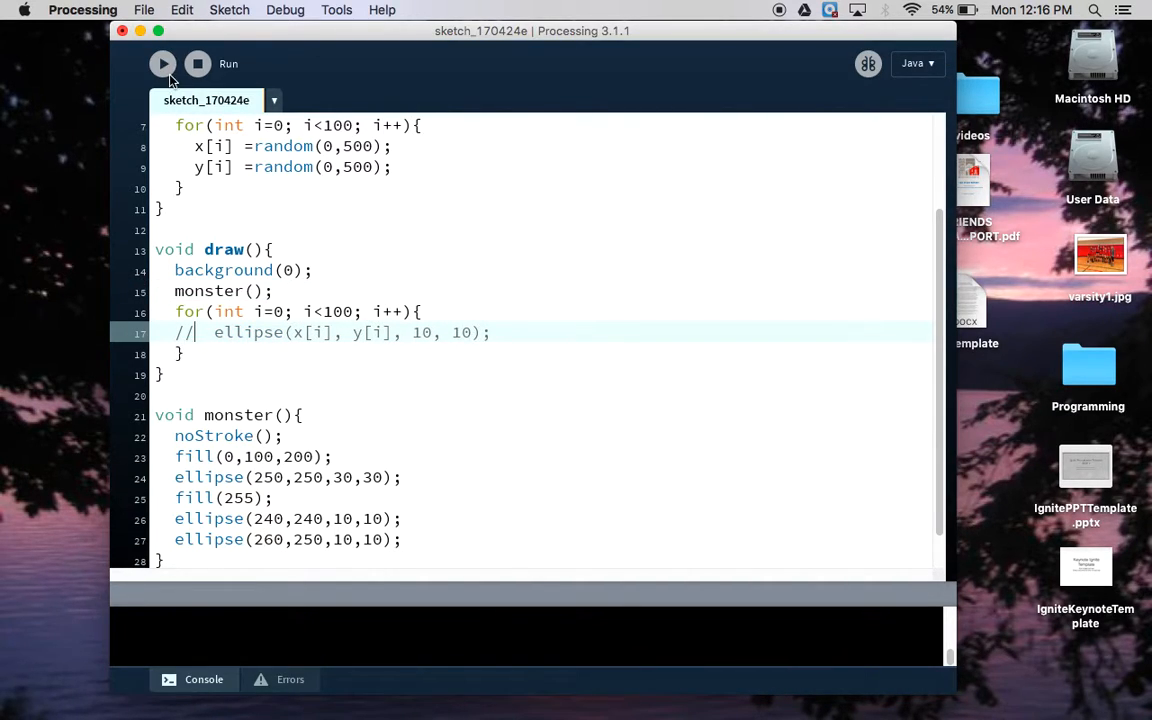
left_click(162, 62)
type("4")
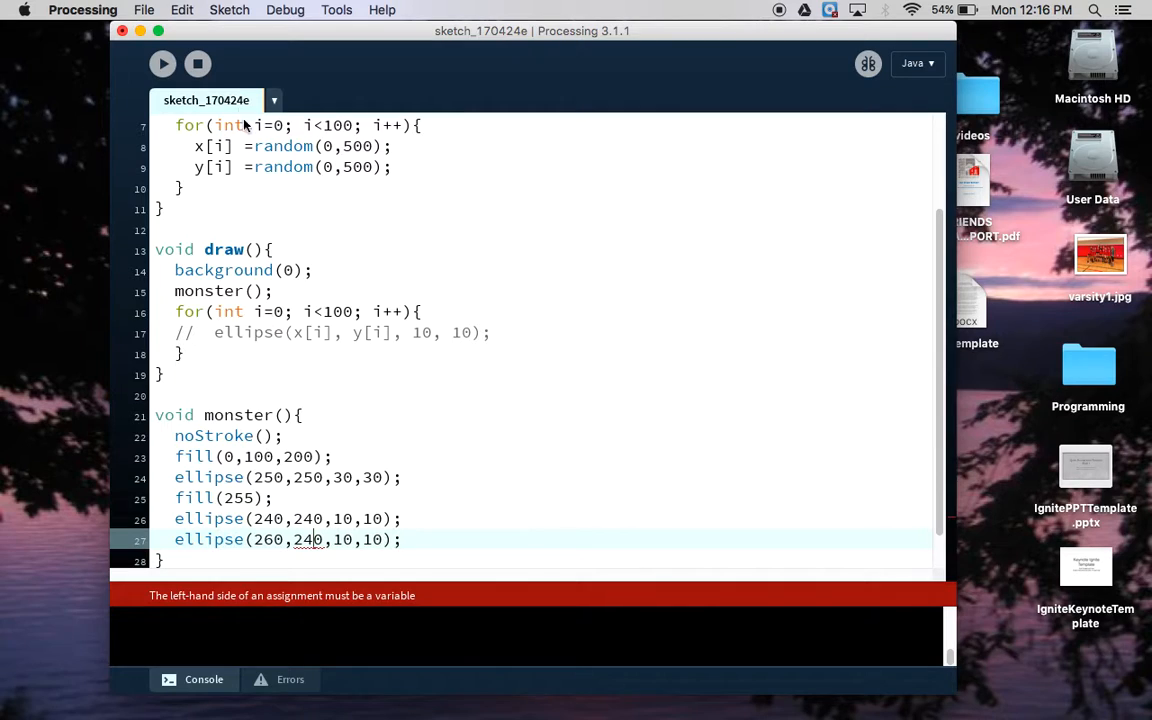
left_click(162, 62)
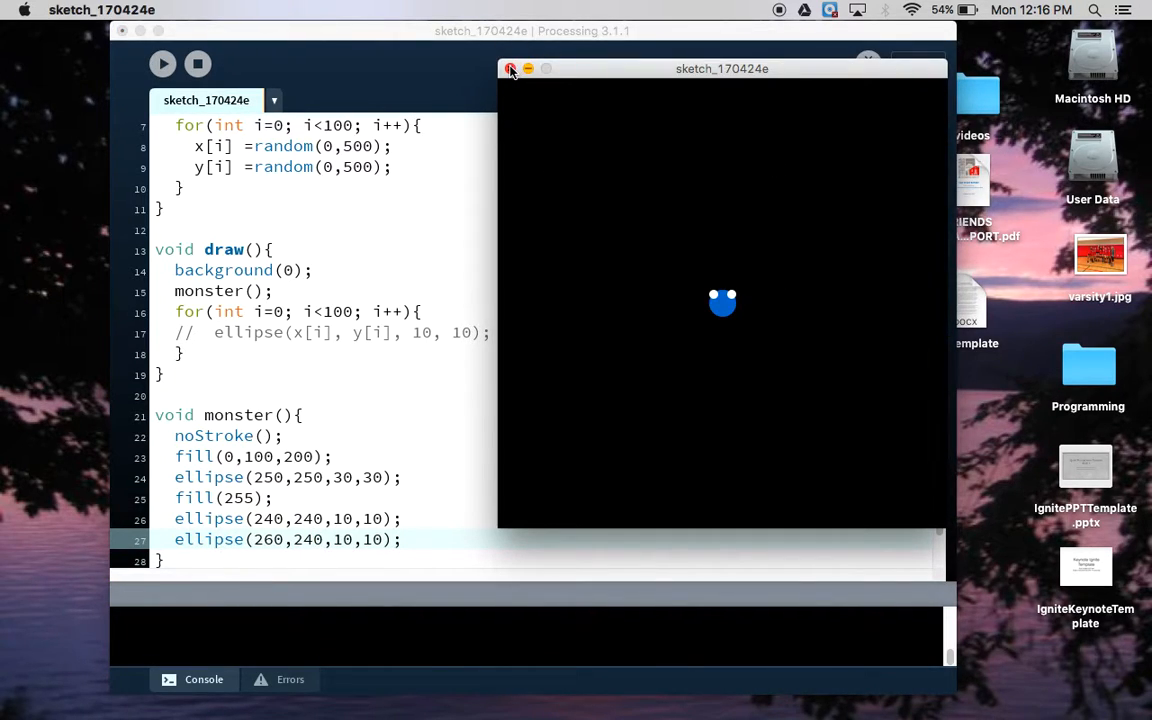
left_click(510, 68)
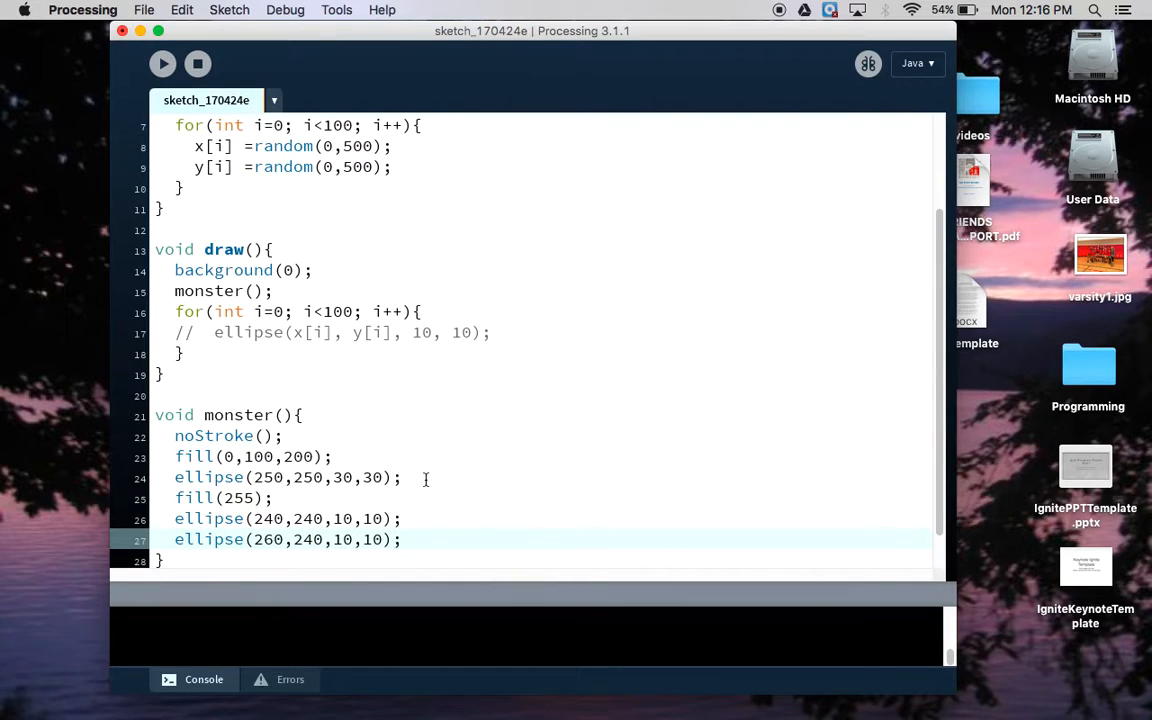
left_click(288, 414)
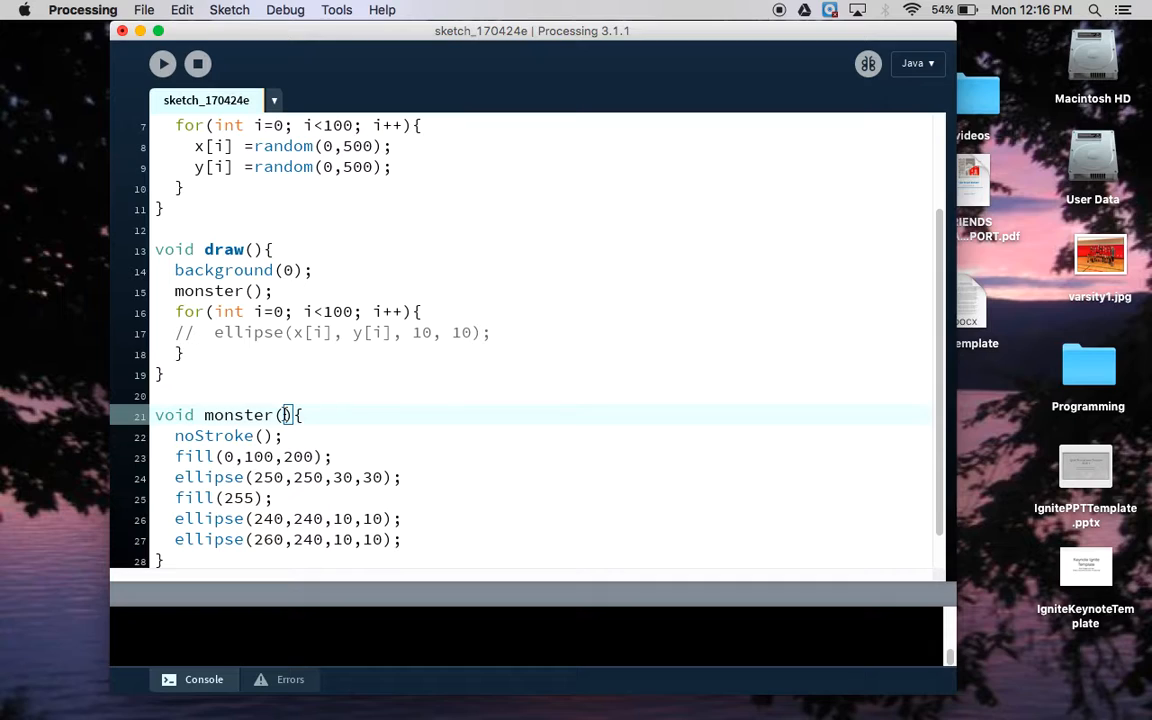
Step: Change the signature to monster(float mx, float my)
type("float")
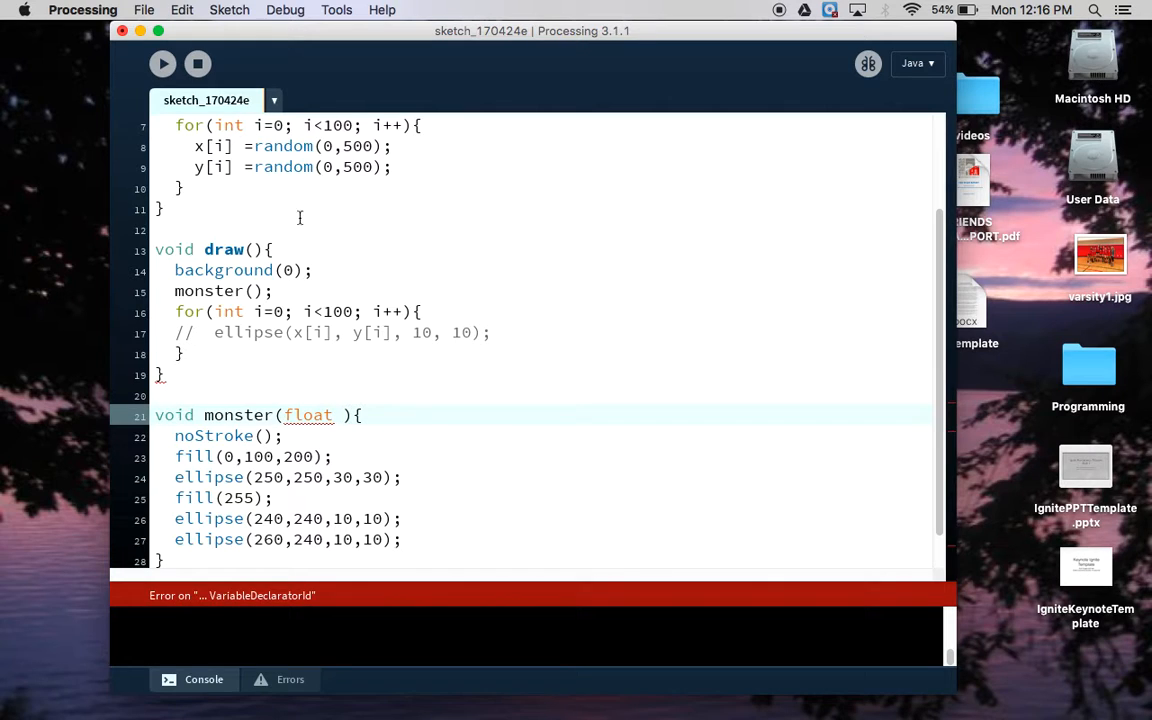
scroll("up", 3)
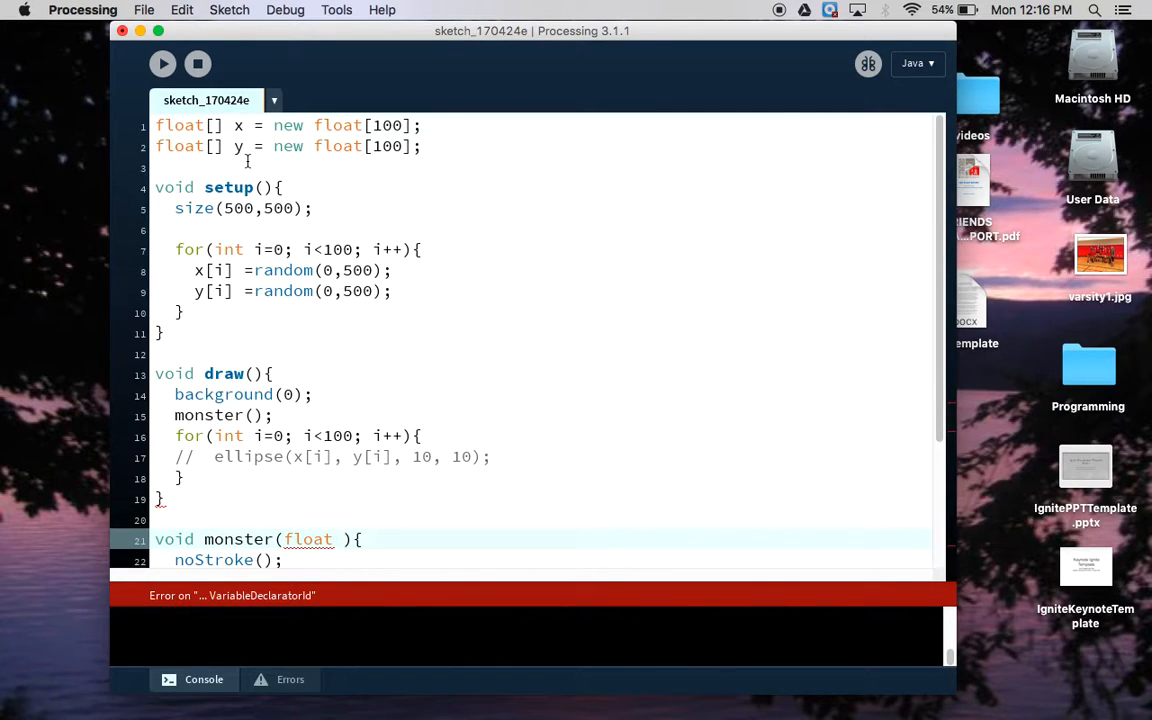
scroll("down", 3)
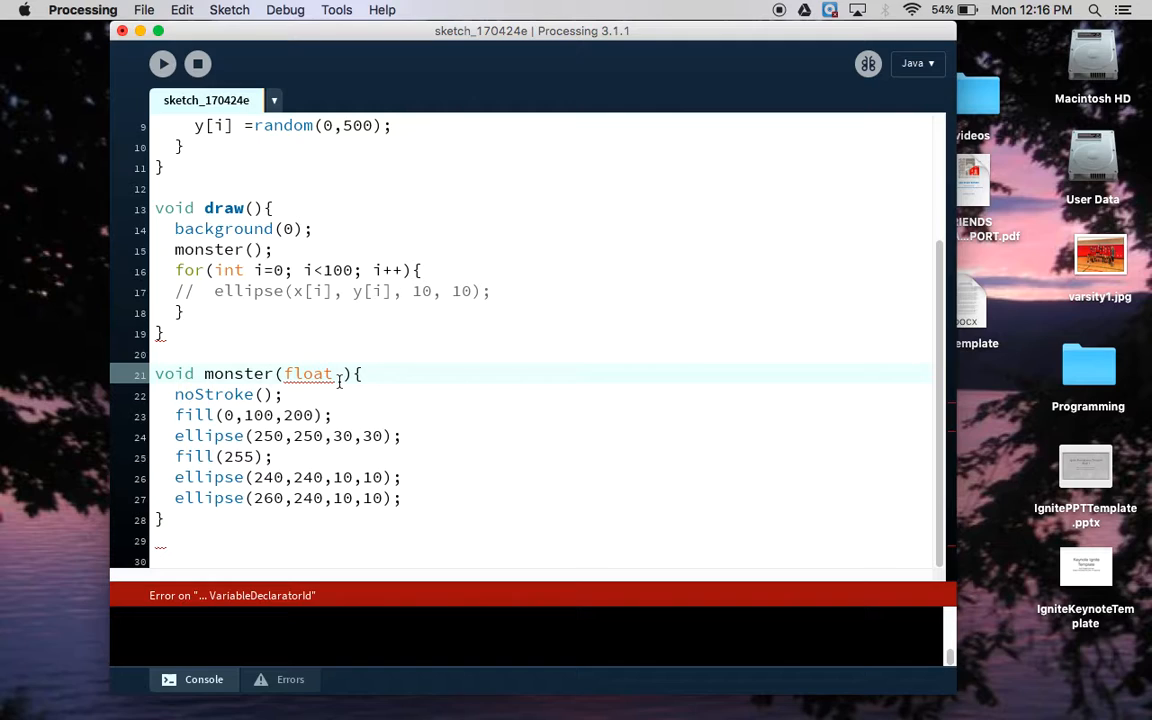
type("mx,")
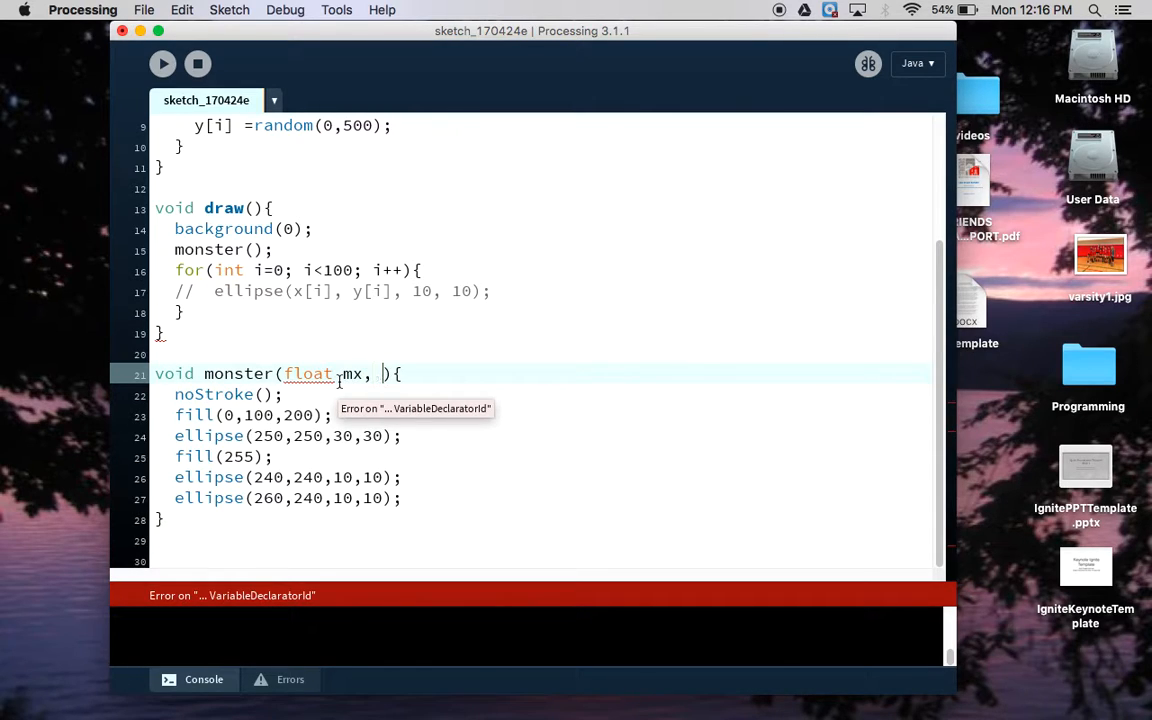
type("float m")
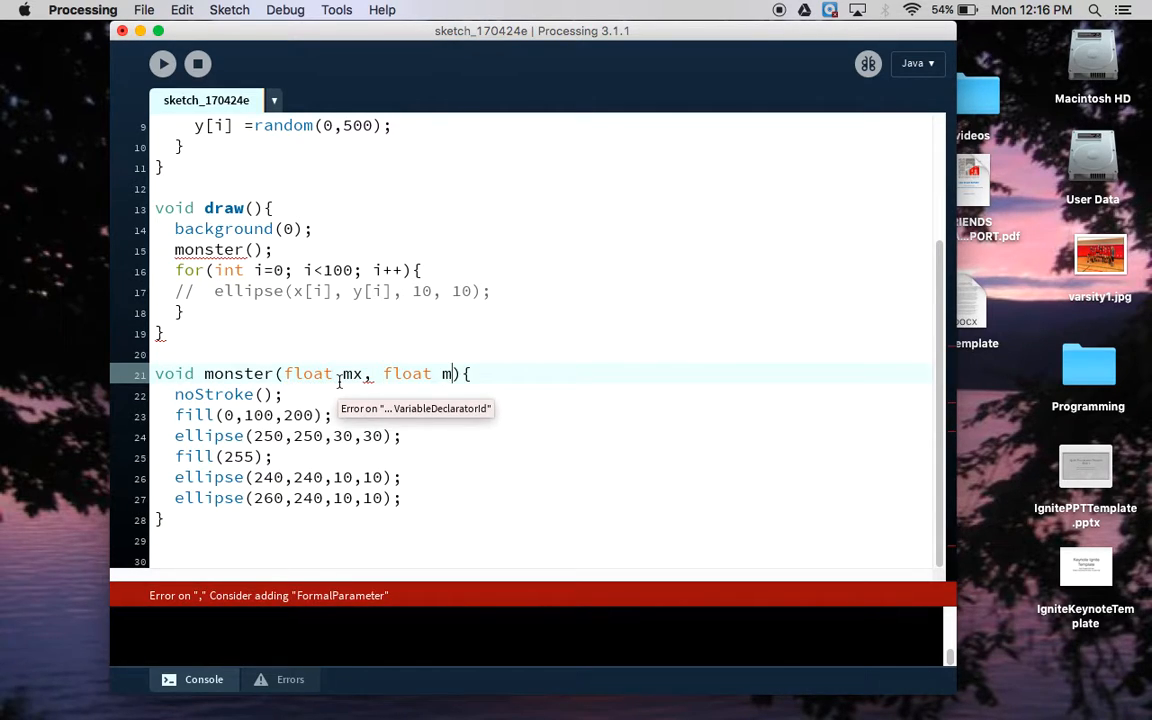
type("y")
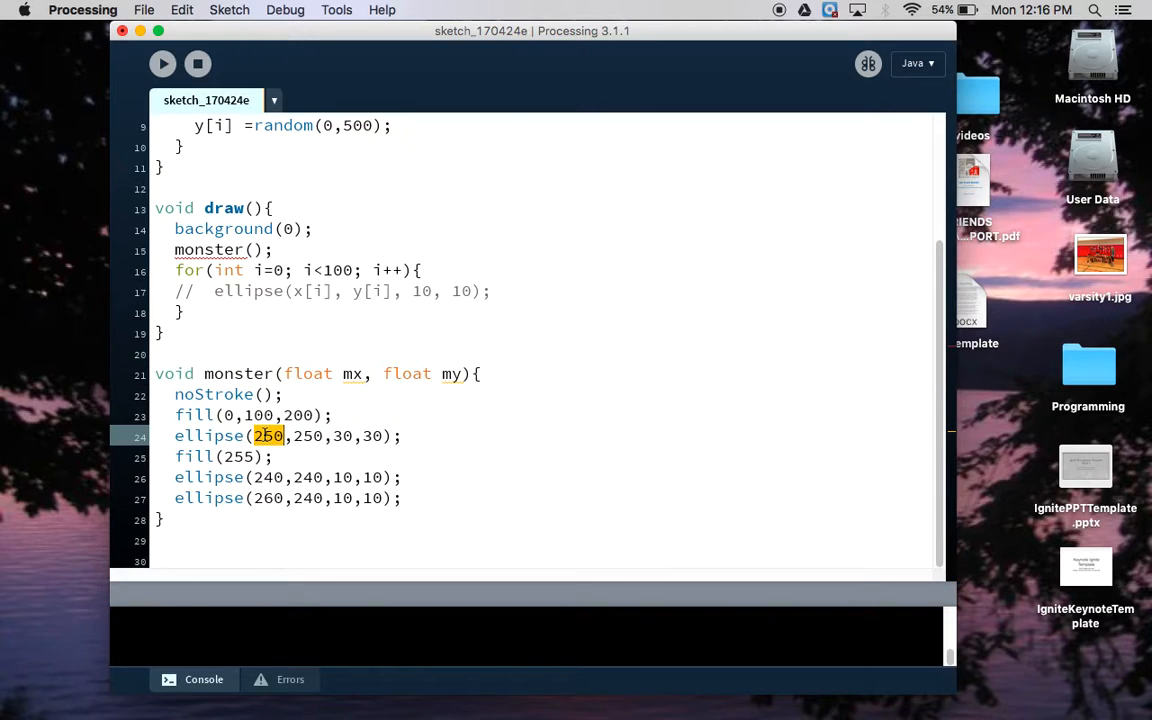
Step: Position the body at mx,my and the eyes at mx-10 and mx+10 relative to it
type("mx")
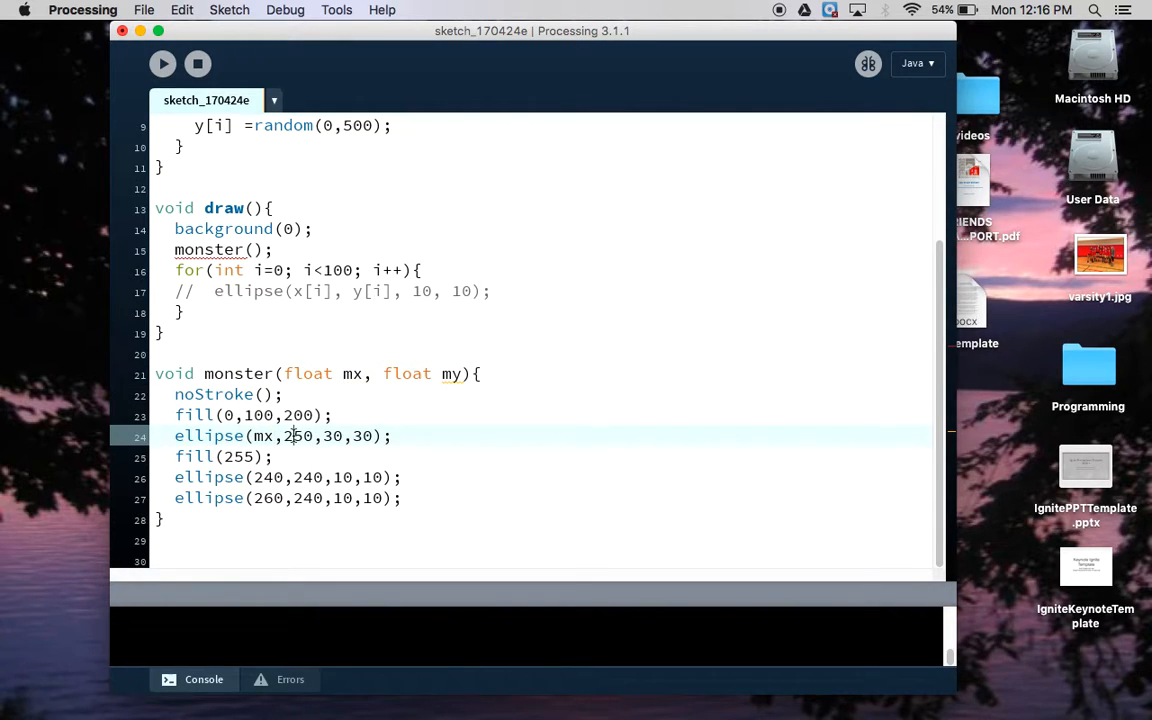
double_click(268, 476)
type("mx-1")
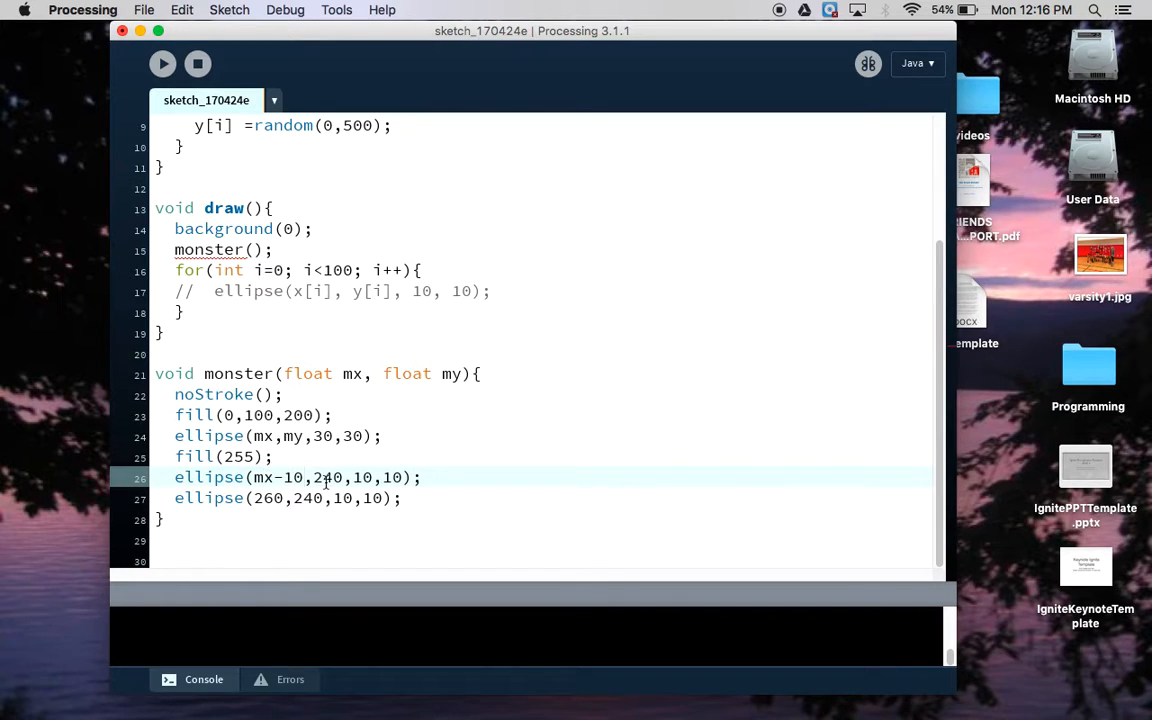
double_click(328, 476)
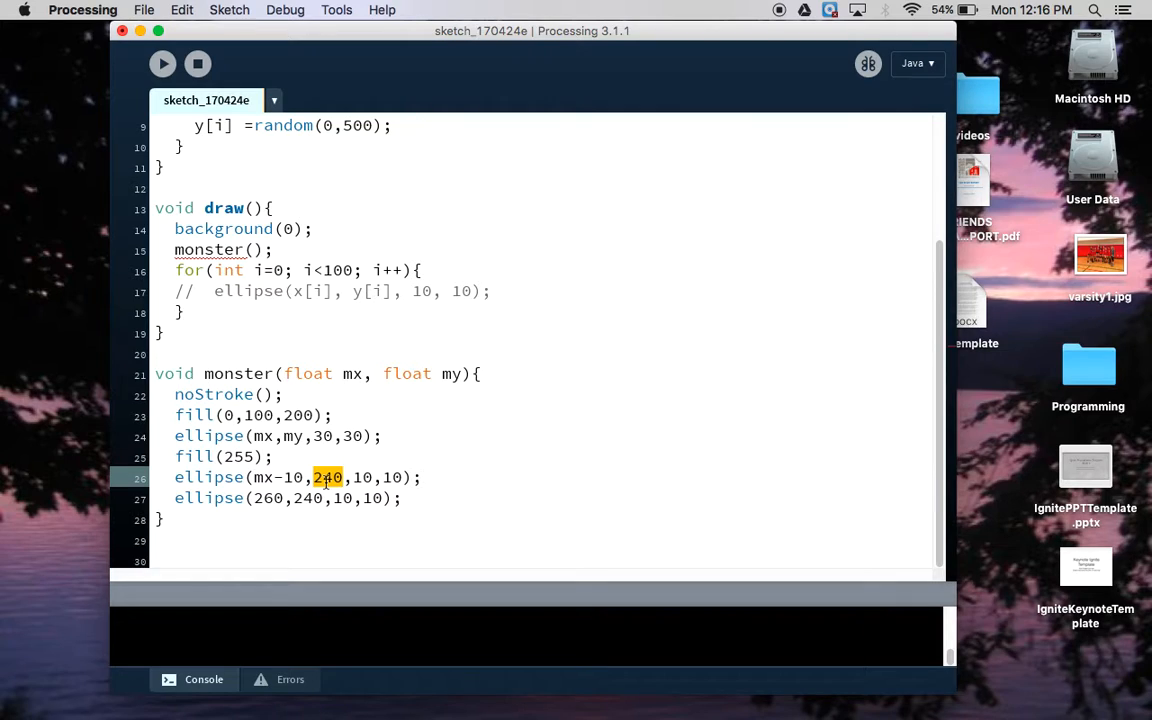
type("mx-10")
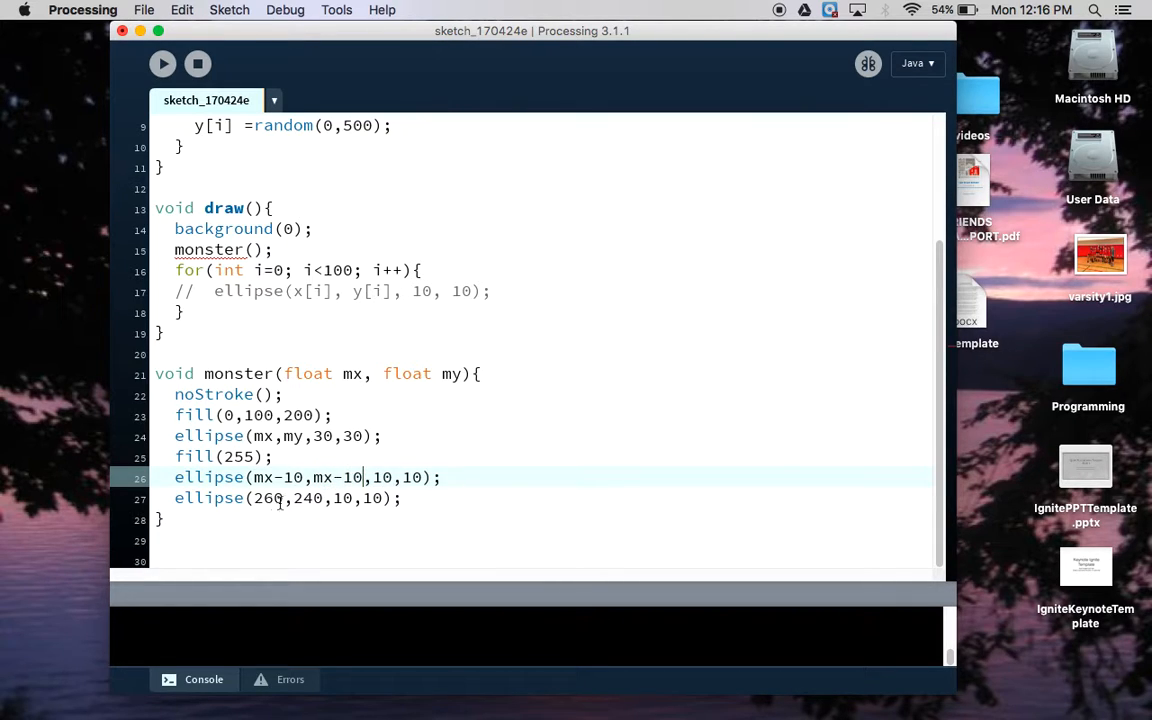
type("mx+10")
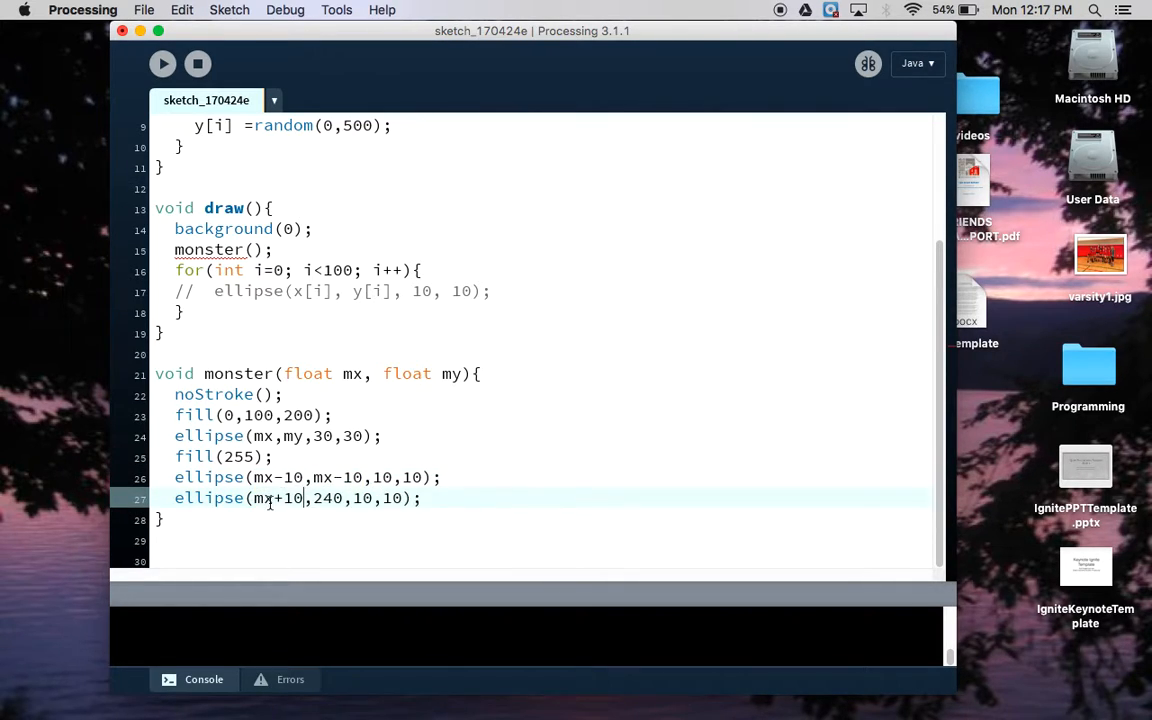
type("mx-")
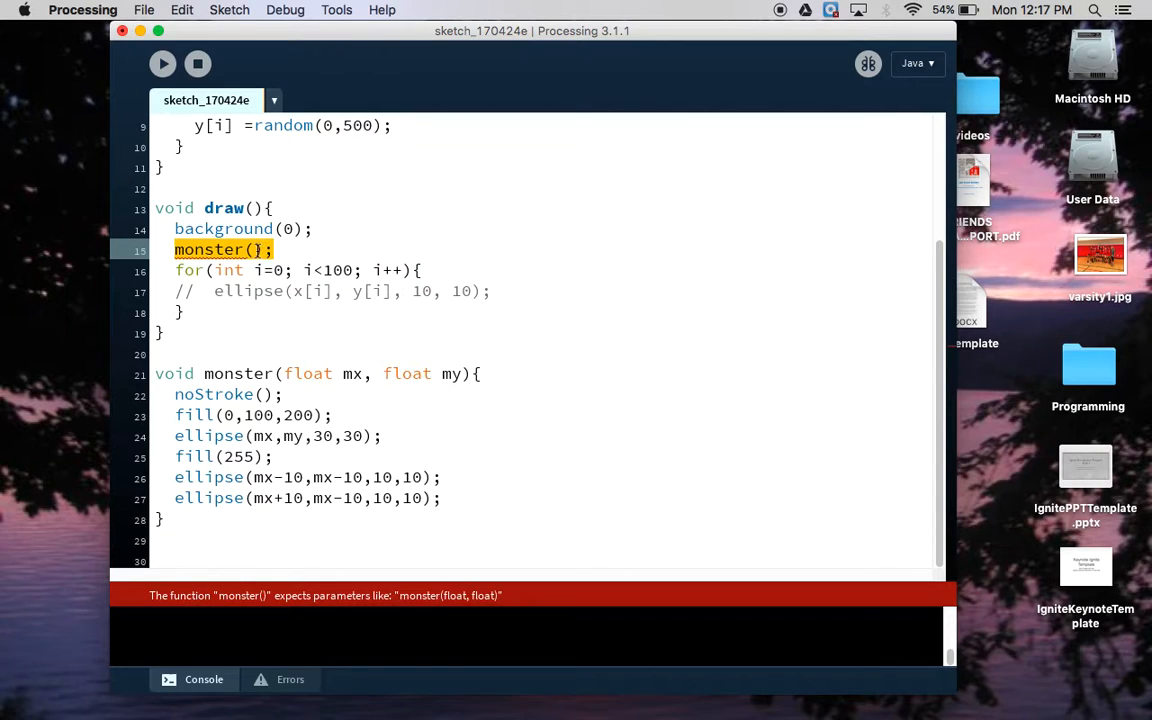
Step: Give the draw call monster(100,100), then remove that line from draw
type("100,100")
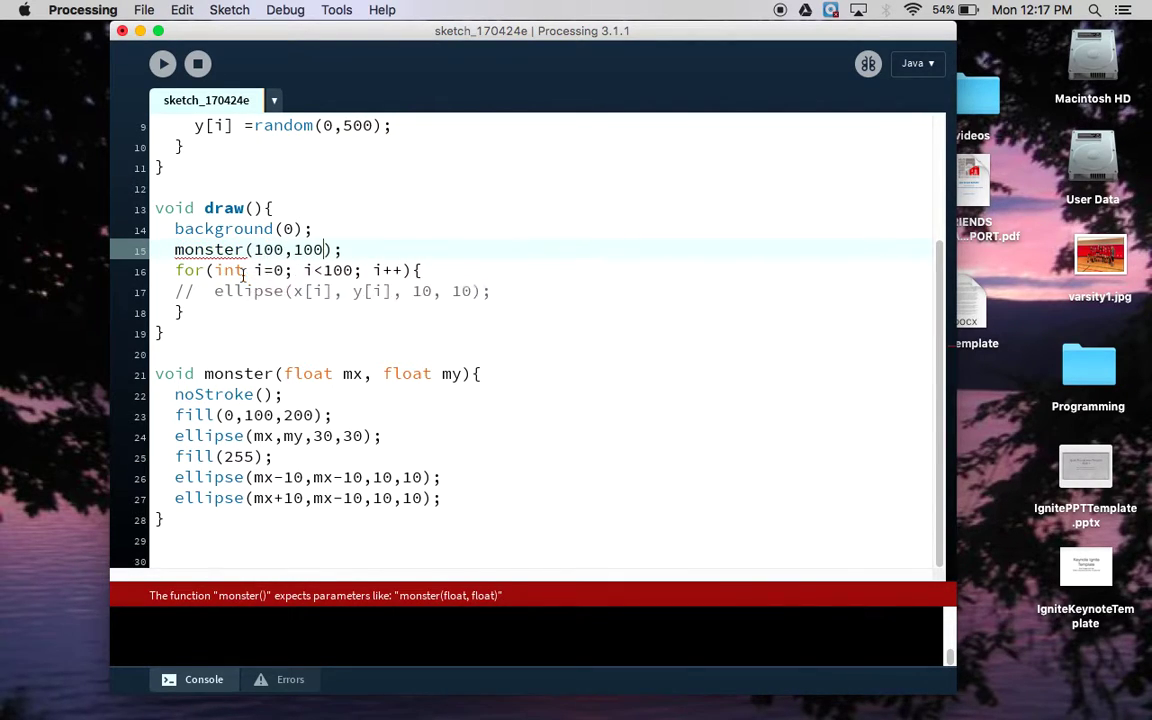
left_click(164, 62)
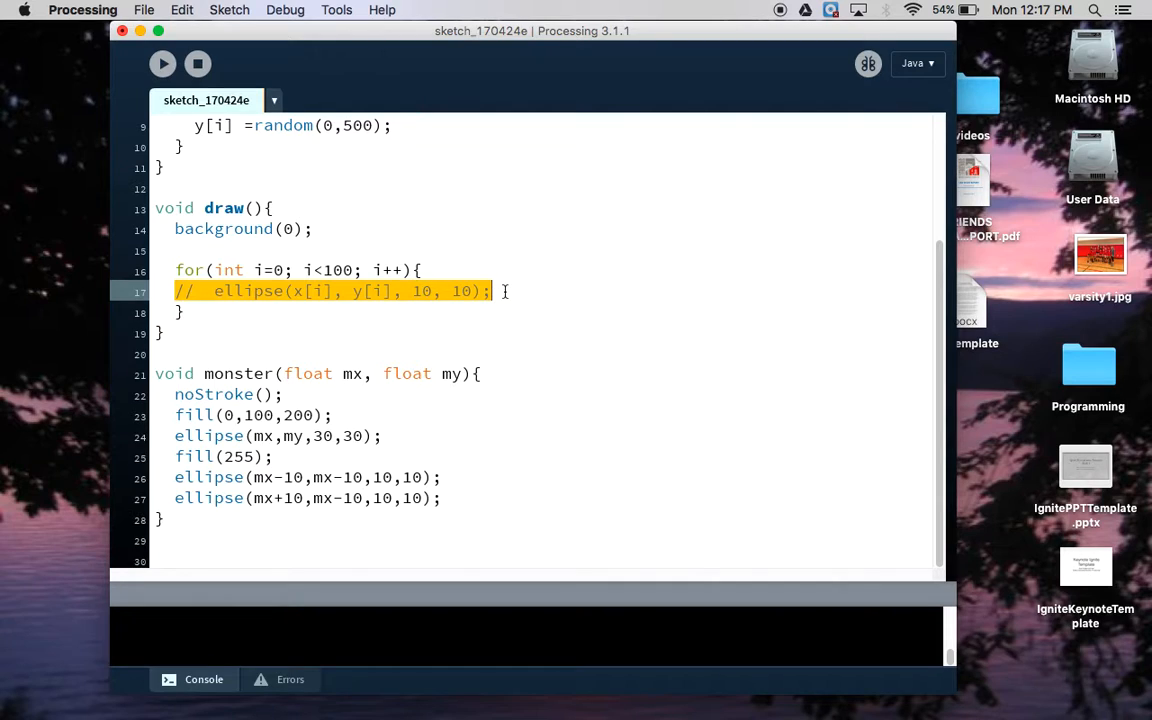
Step: Replace the commented ellipse inside the 100-iteration loop with a monster() call
type("monster")
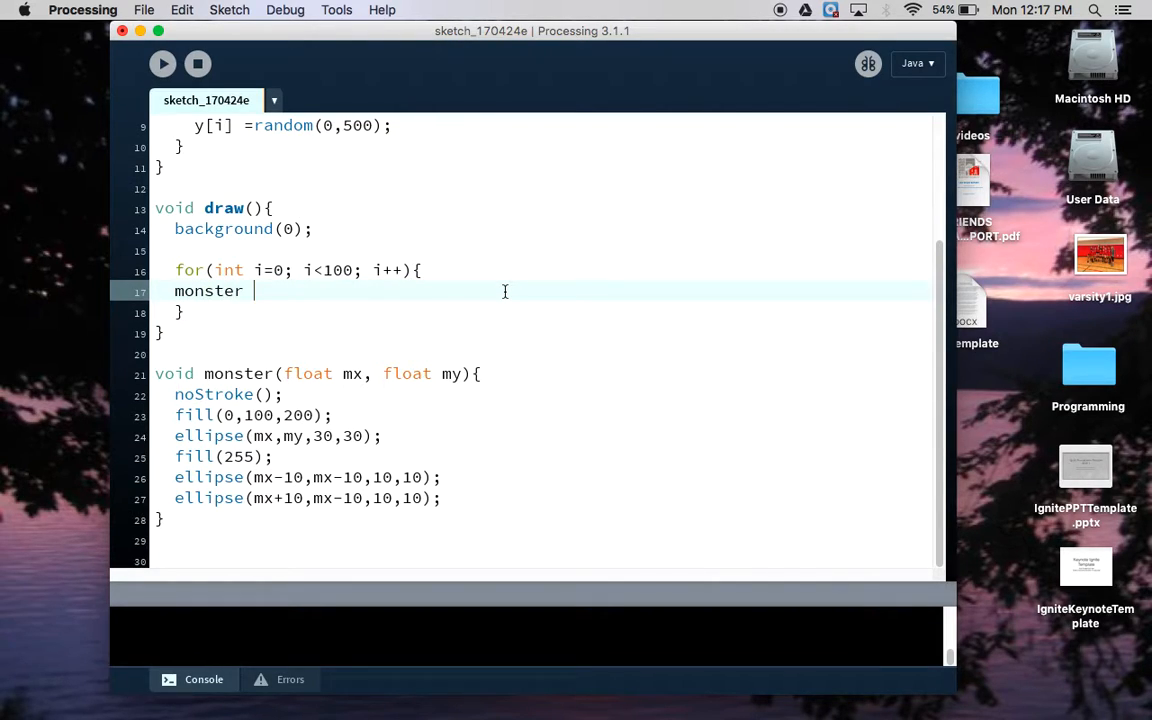
type("(")
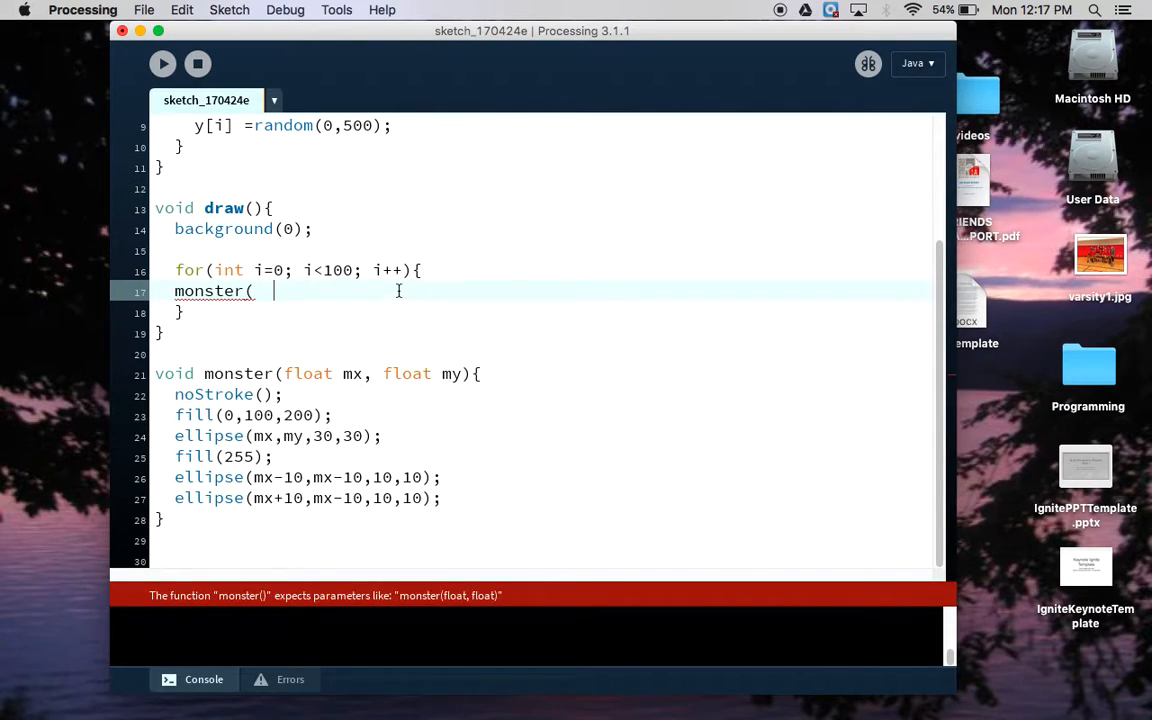
type(")")
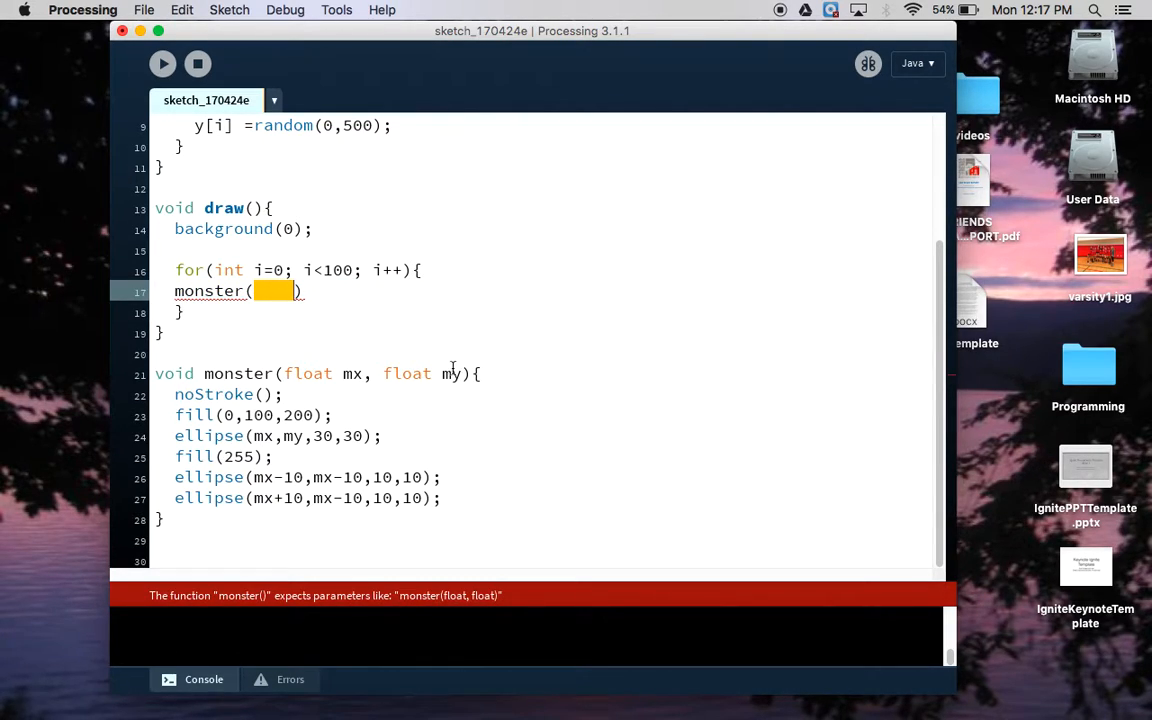
mouse_move(372, 312)
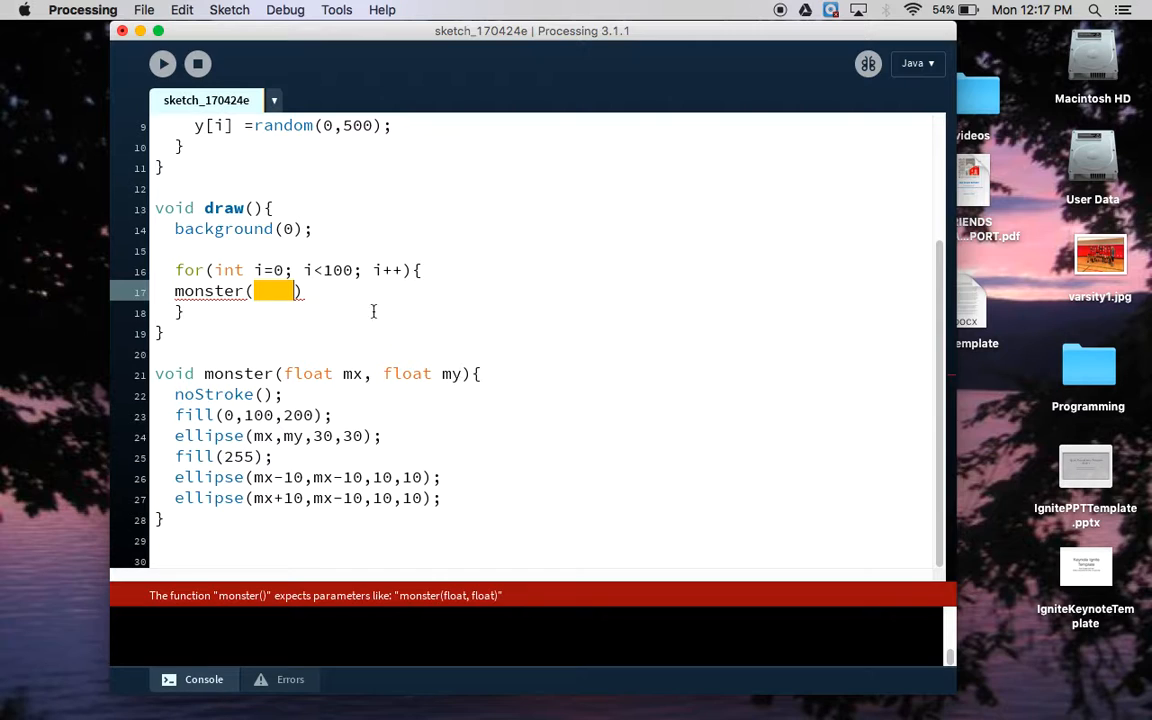
mouse_move(276, 192)
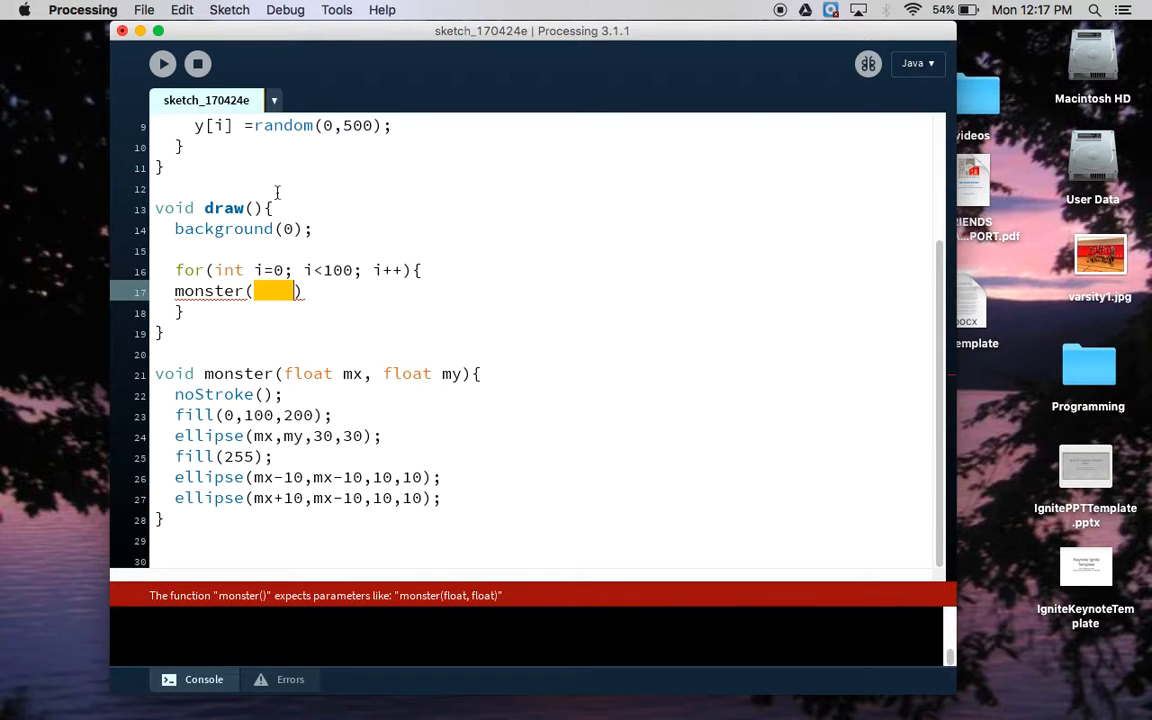
mouse_move(760, 6)
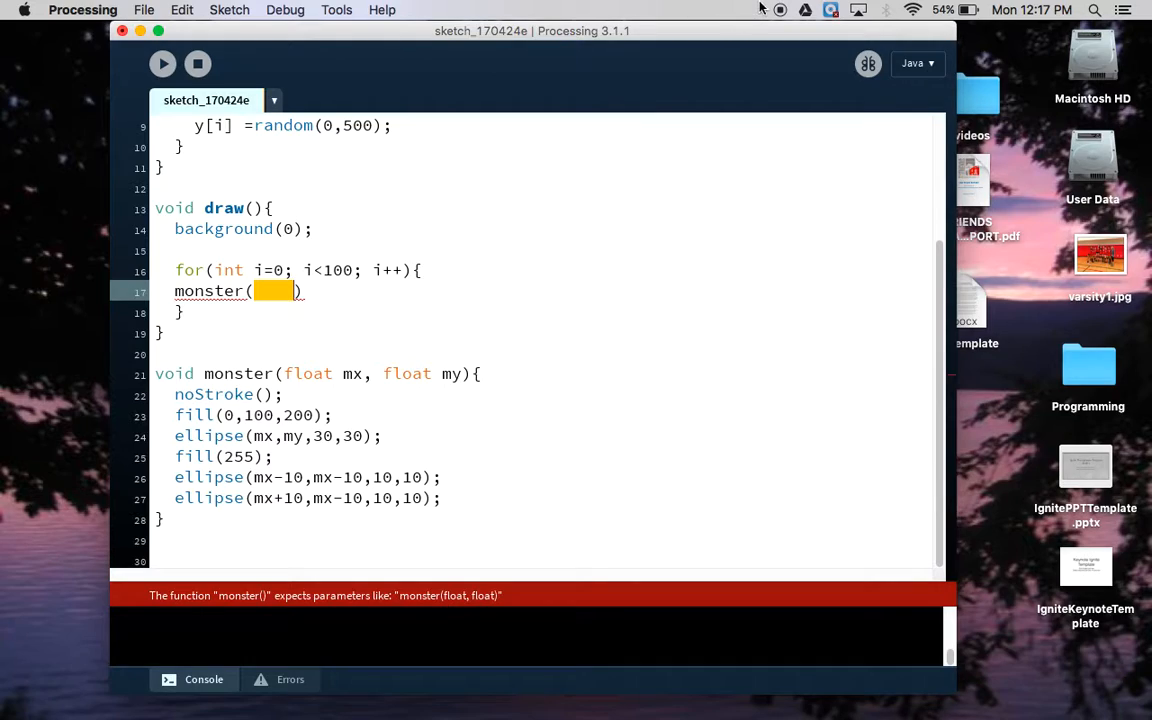